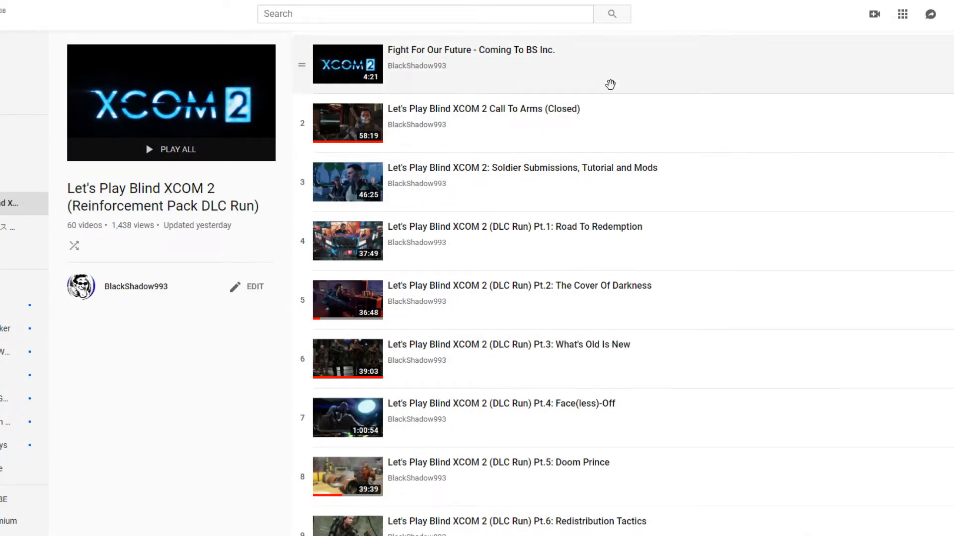
Step: Scroll through the episodes of the 65-video Fallout 2 Restoration Project HD playlist
scroll("down", 3)
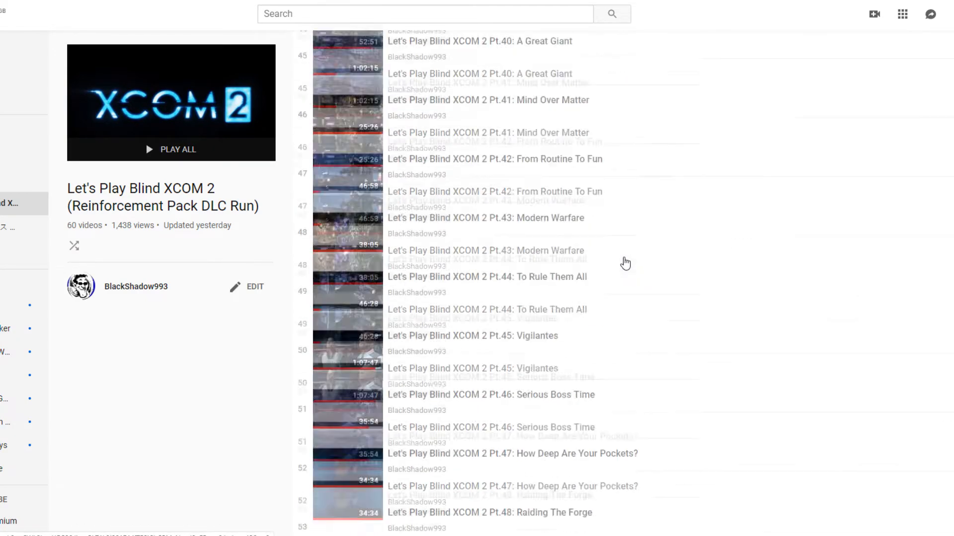
scroll("down", 3)
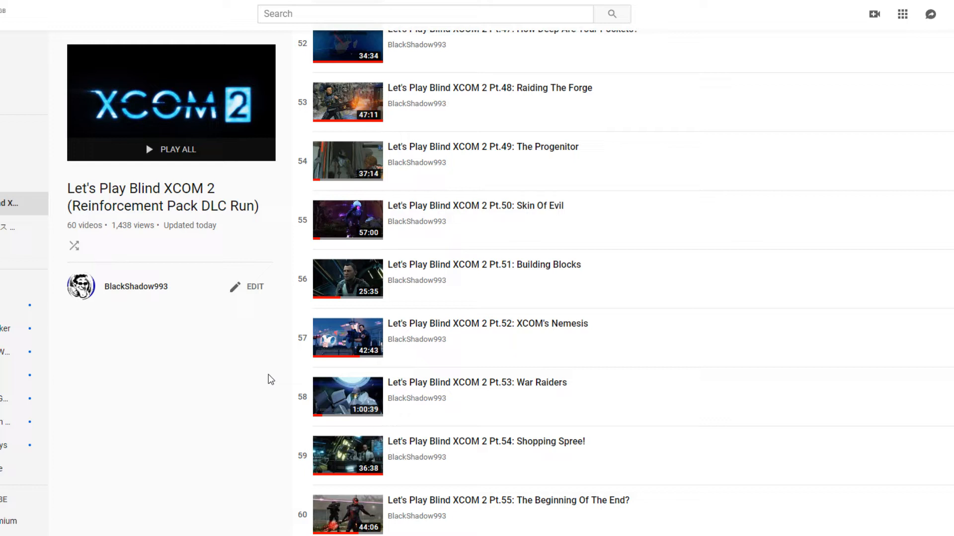
mouse_move(155, 429)
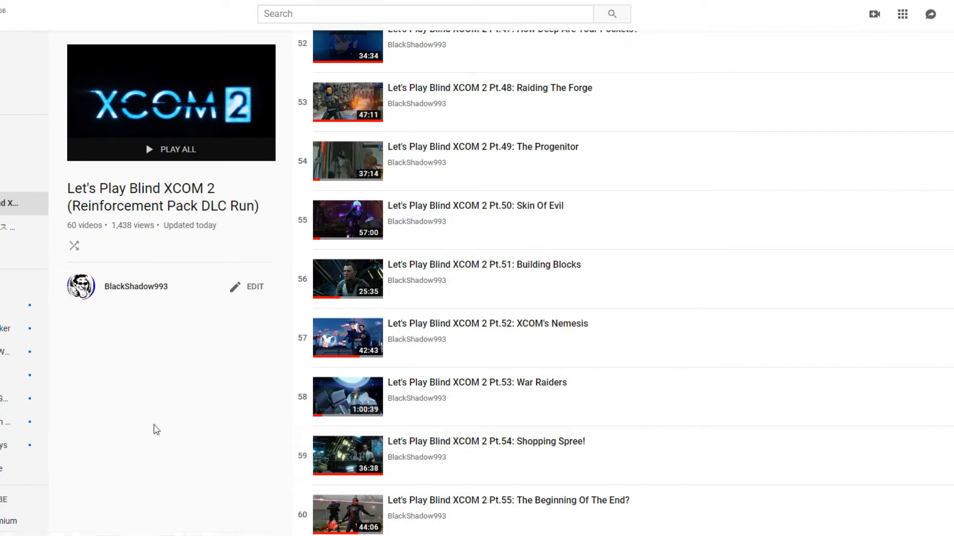
mouse_move(139, 404)
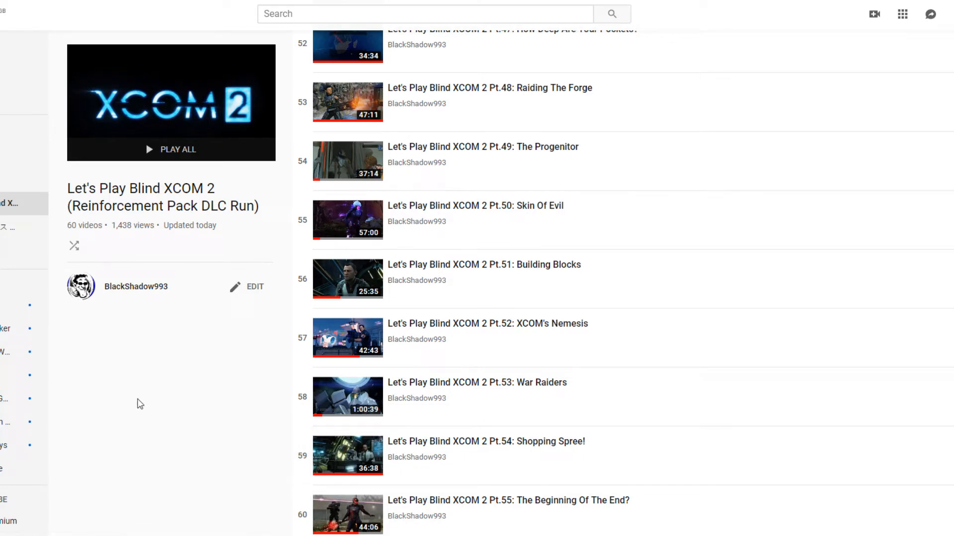
mouse_move(130, 400)
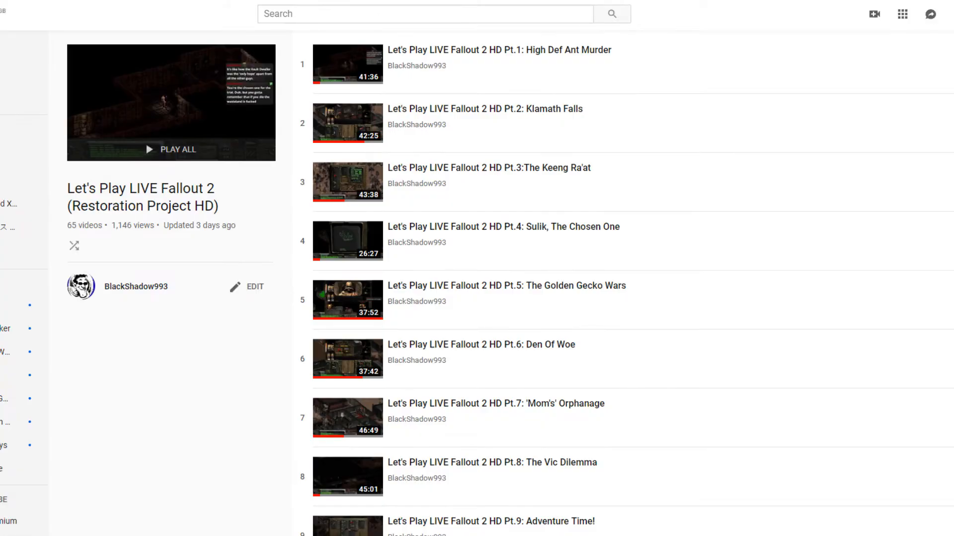
scroll("down", 3)
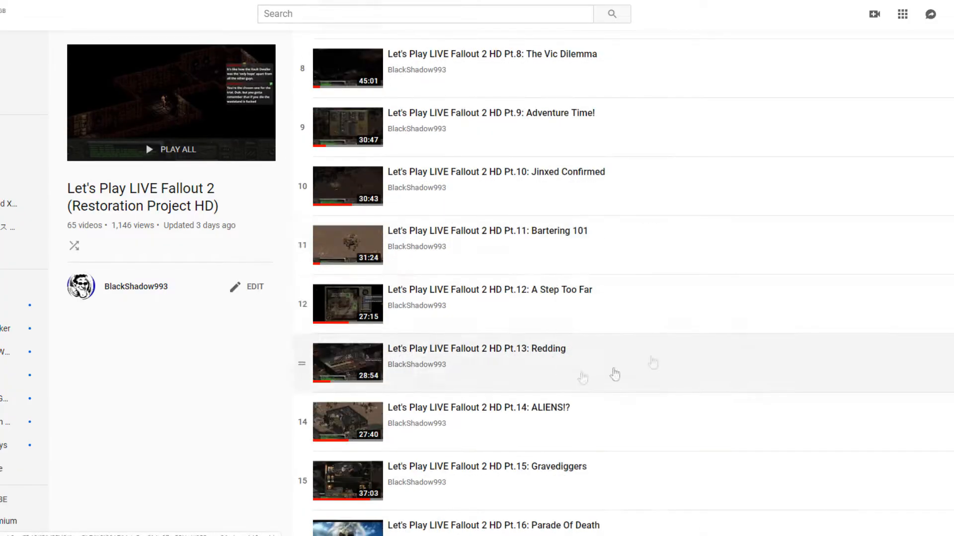
scroll("down", 3)
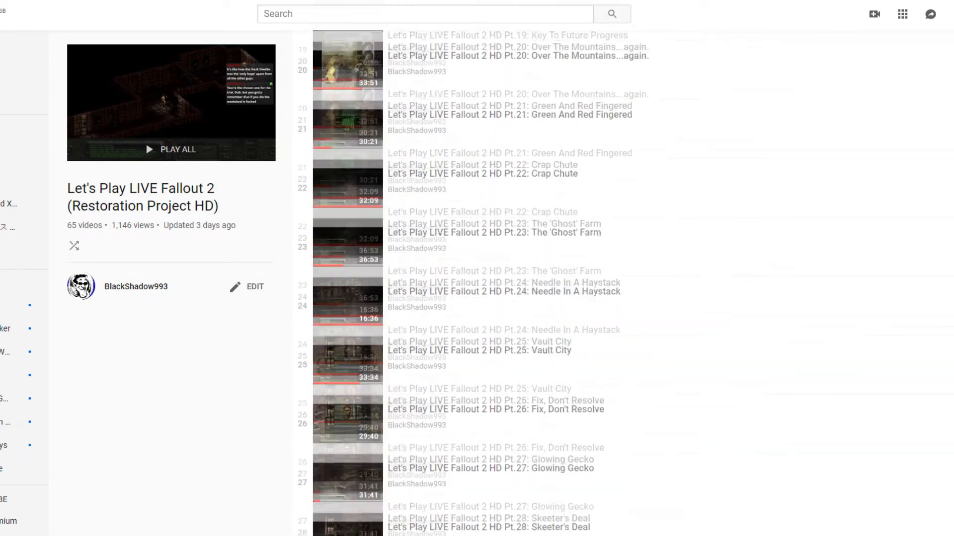
scroll("down", 3)
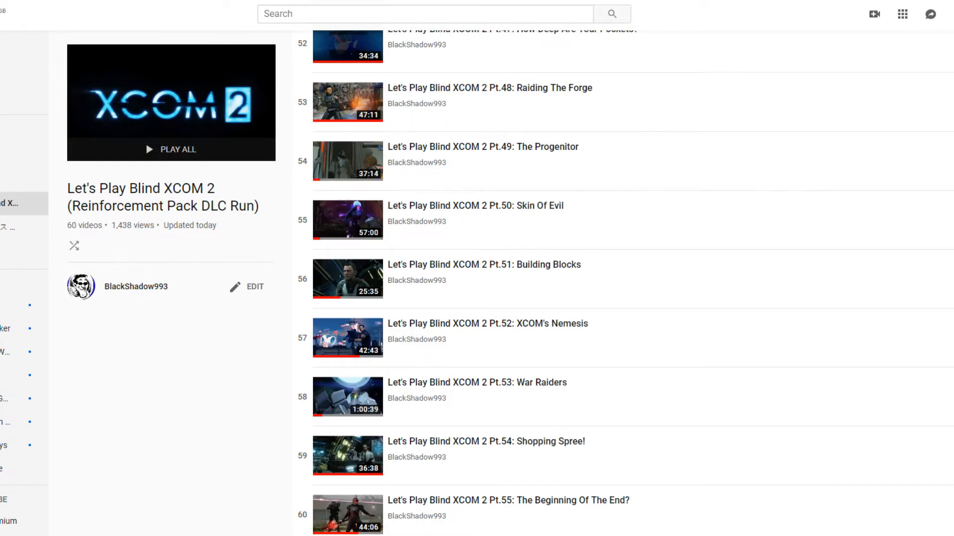
mouse_move(189, 412)
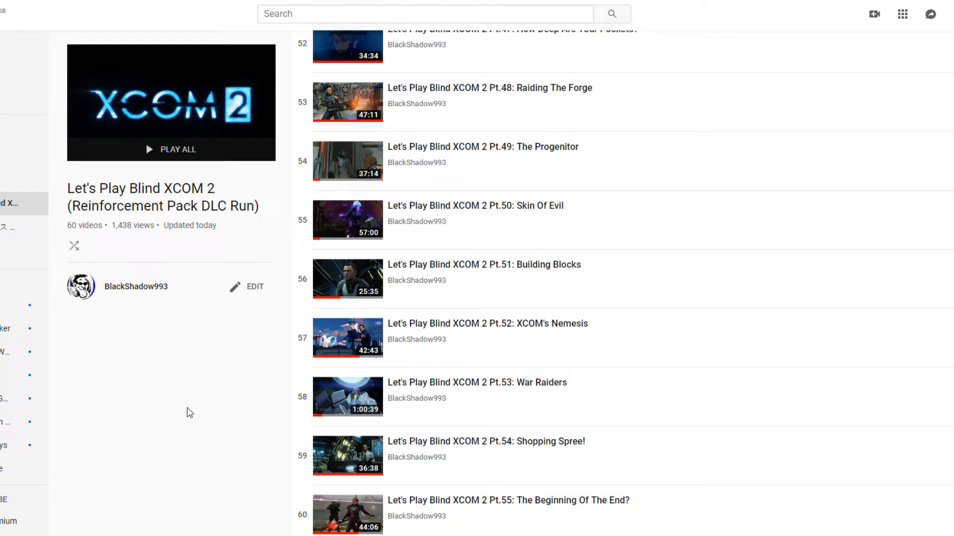
mouse_move(445, 108)
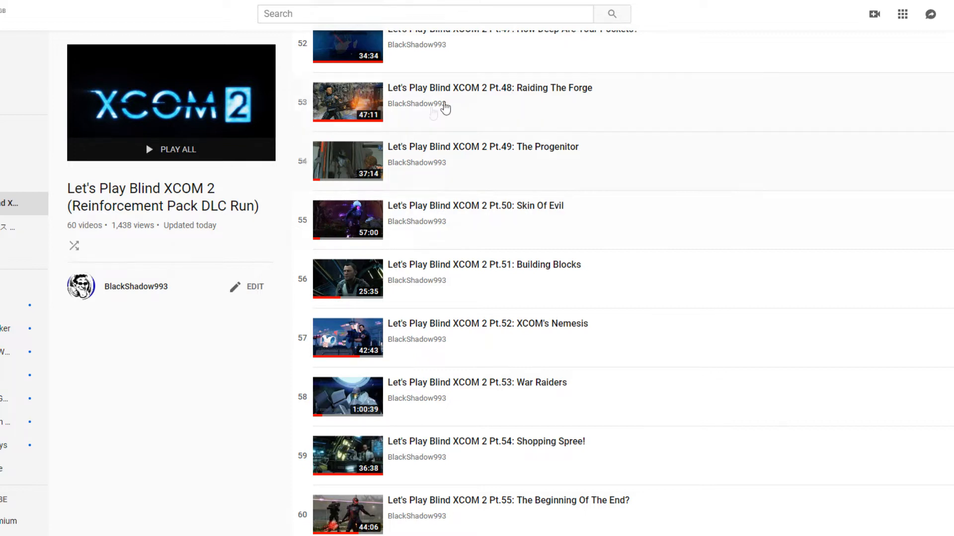
mouse_move(167, 488)
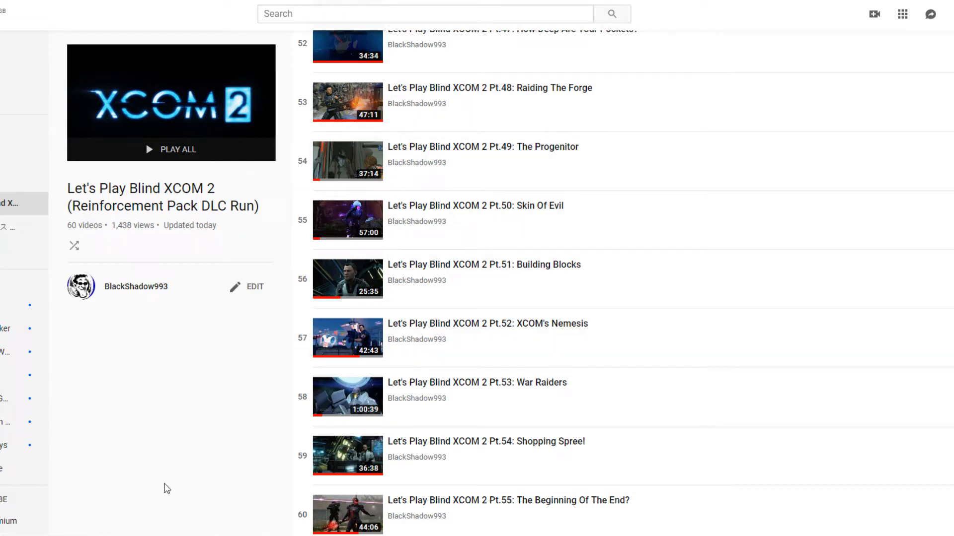
mouse_move(179, 426)
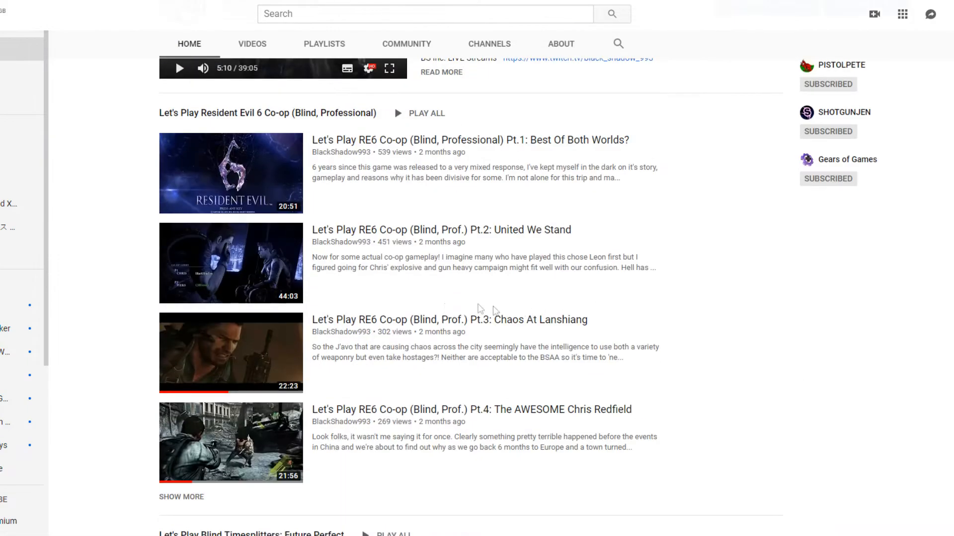
Step: Scroll through the 13 episodes of the Resident Evil 6 Co-op playlist
scroll("down", 3)
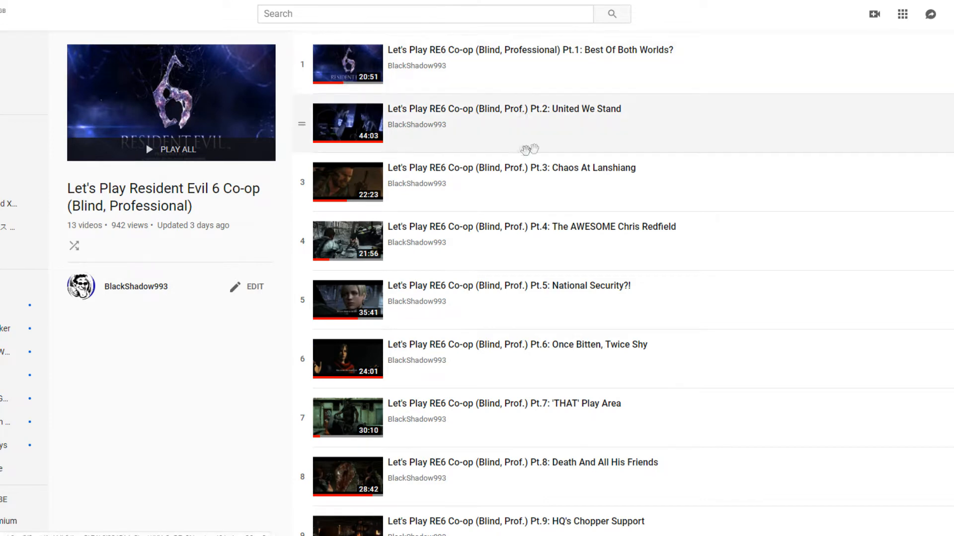
scroll("down", 3)
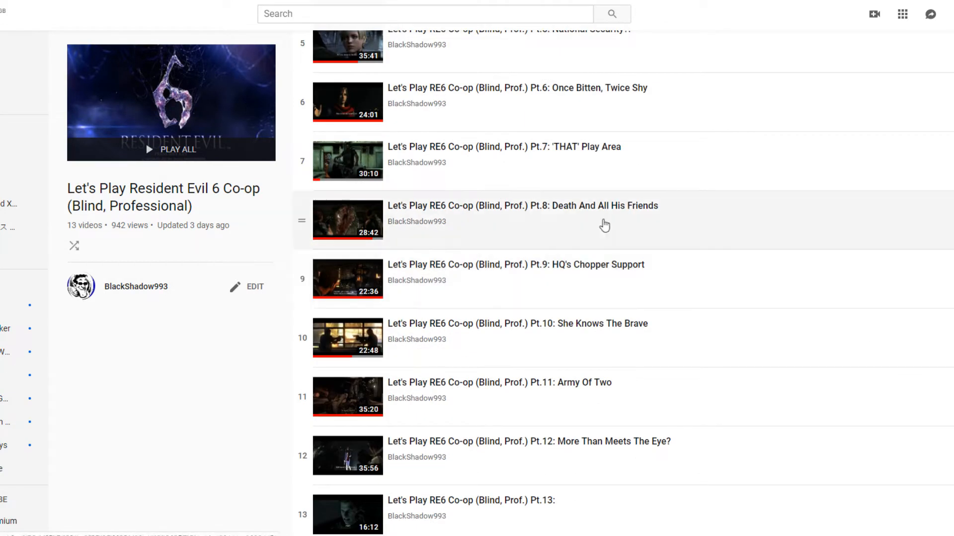
scroll("up", 3)
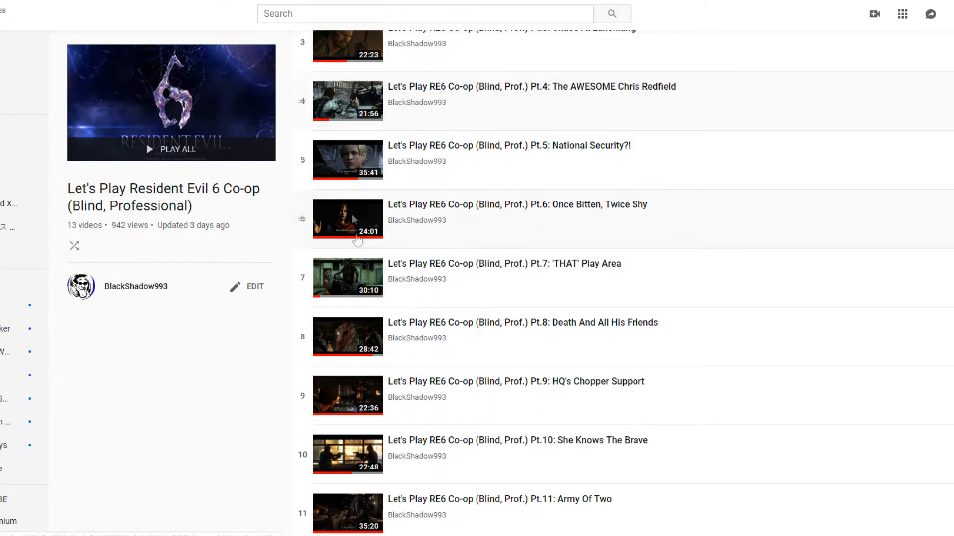
scroll("down", 3)
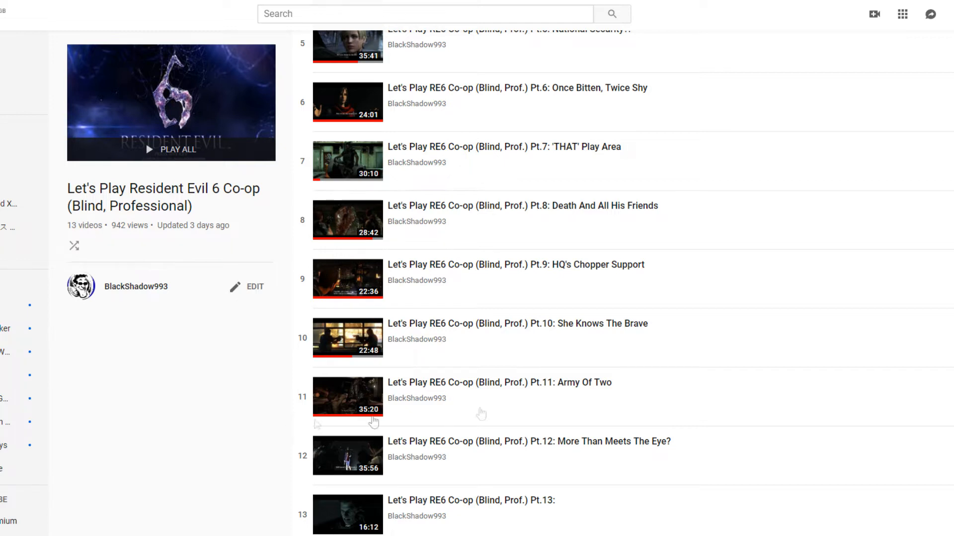
mouse_move(329, 117)
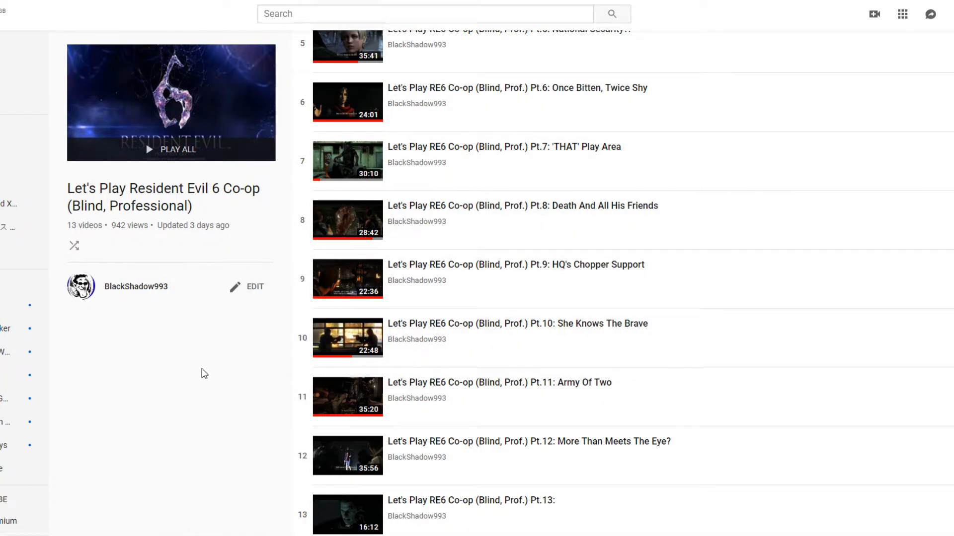
mouse_move(230, 410)
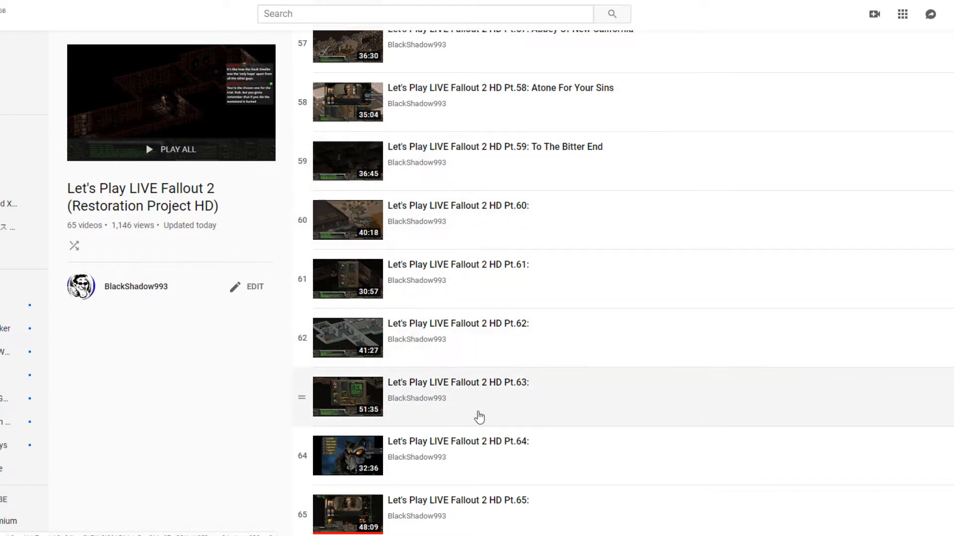
mouse_move(468, 220)
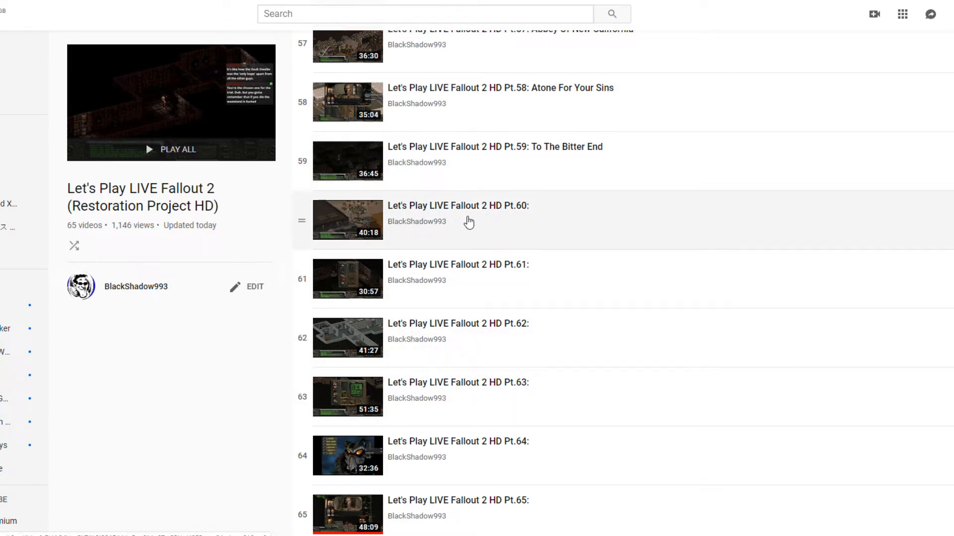
mouse_move(478, 216)
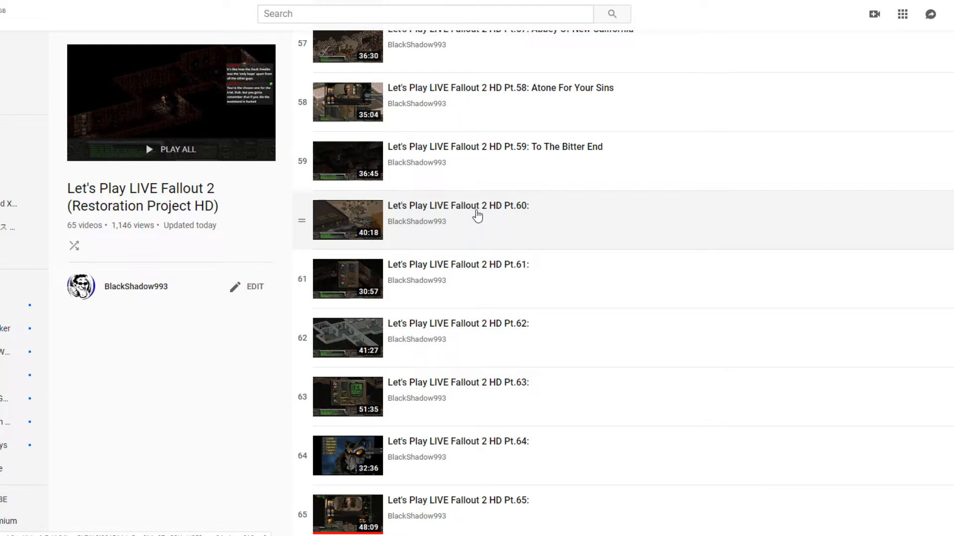
mouse_move(477, 214)
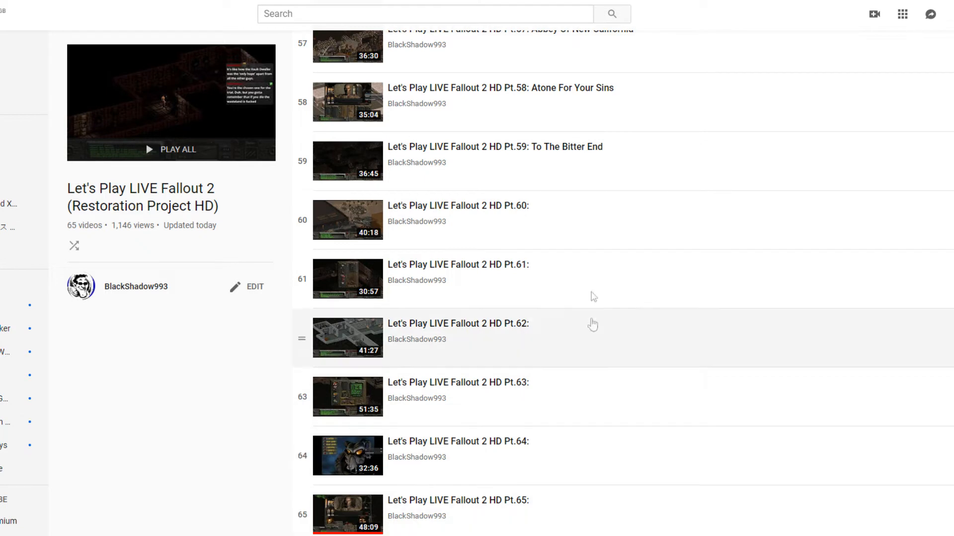
mouse_move(290, 354)
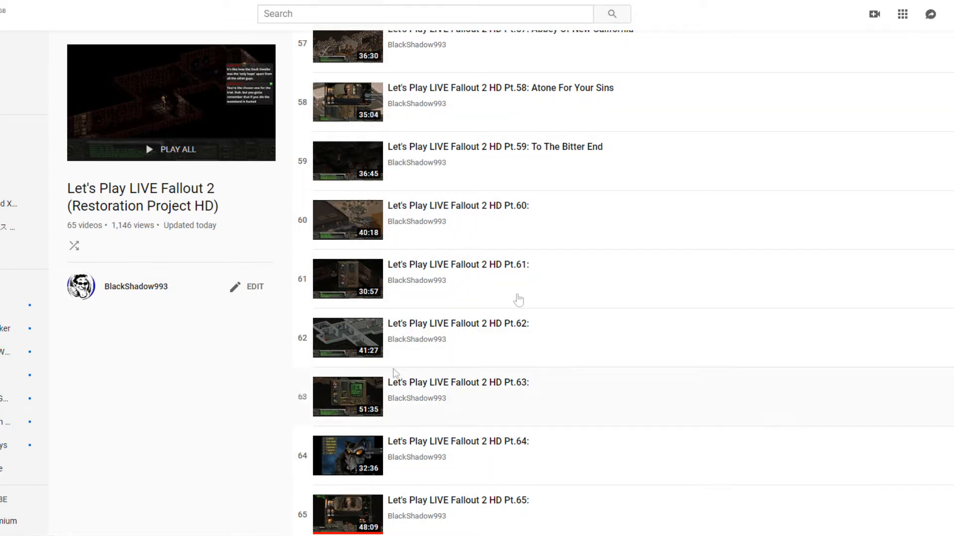
mouse_move(288, 467)
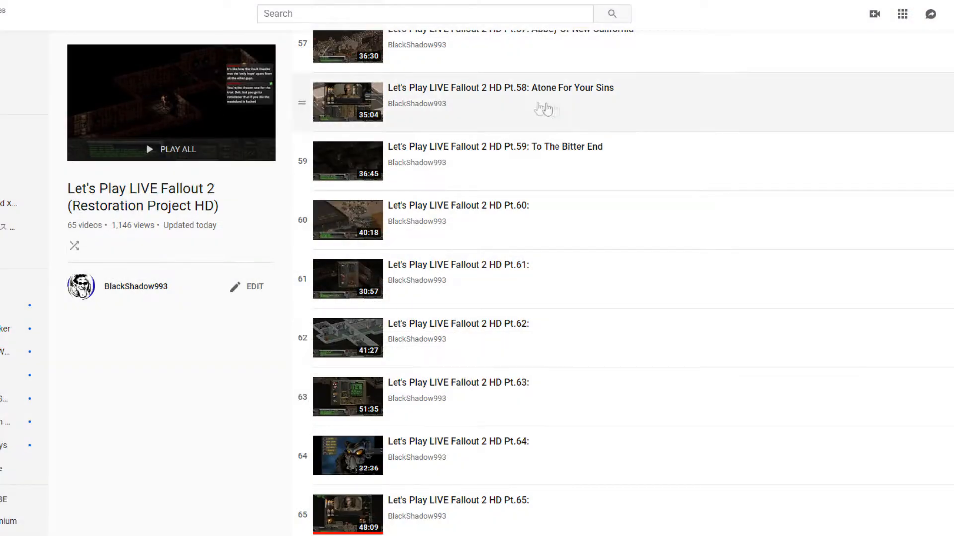
mouse_move(137, 406)
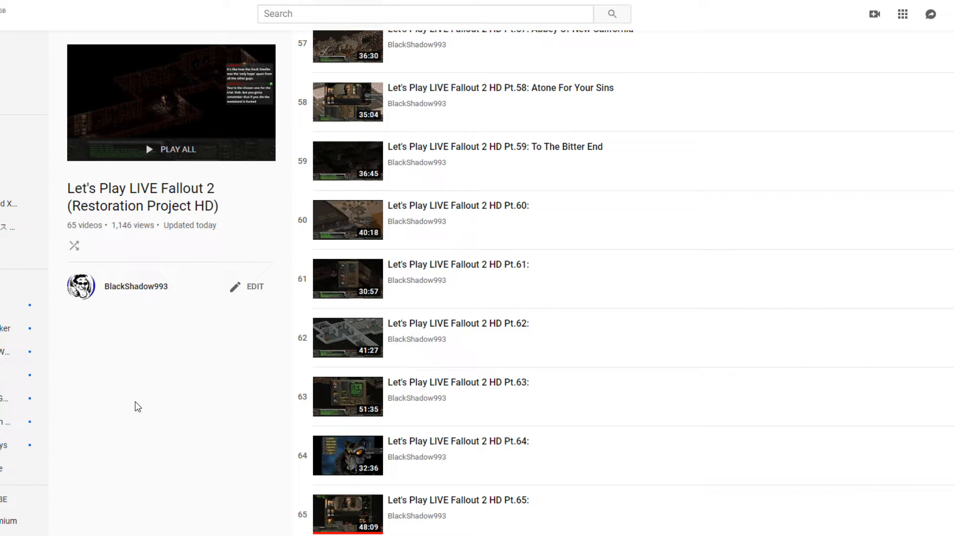
mouse_move(124, 371)
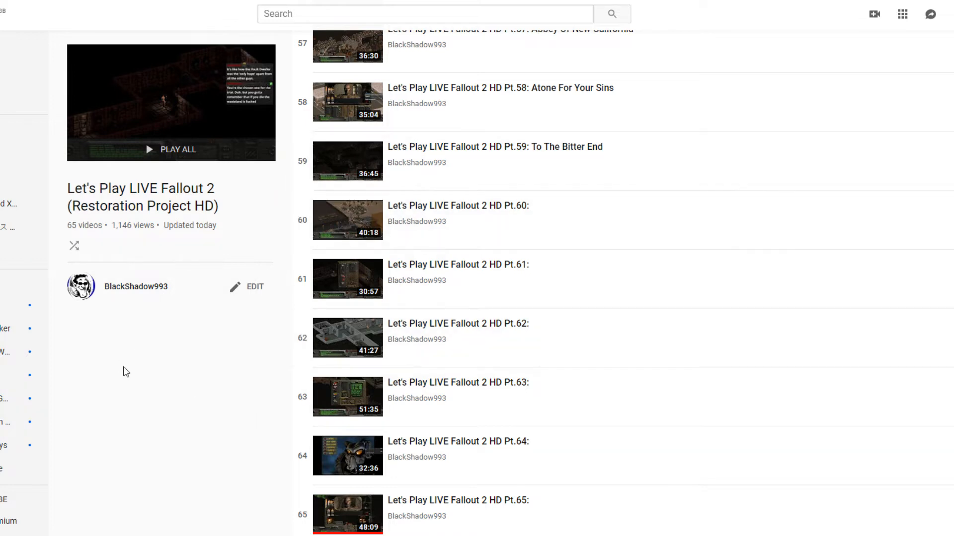
mouse_move(174, 373)
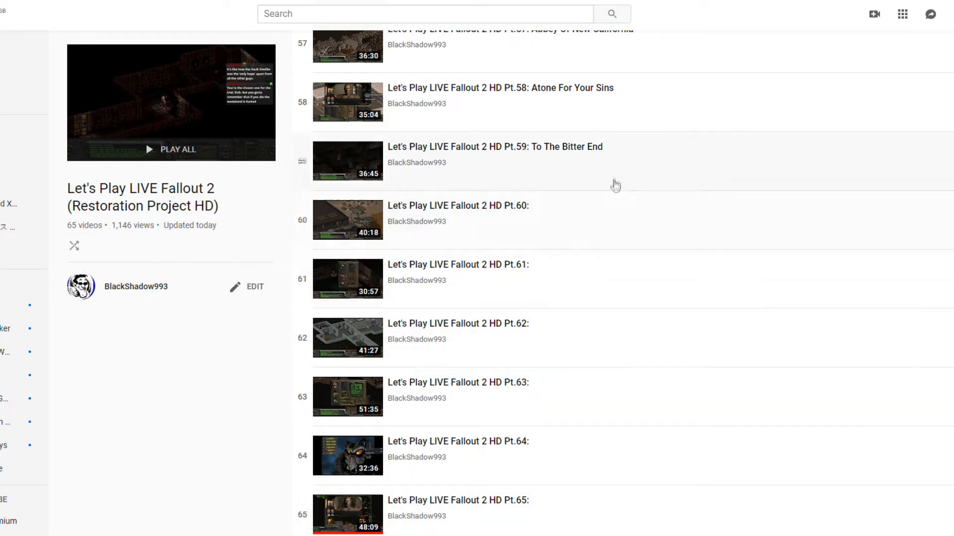
mouse_move(514, 246)
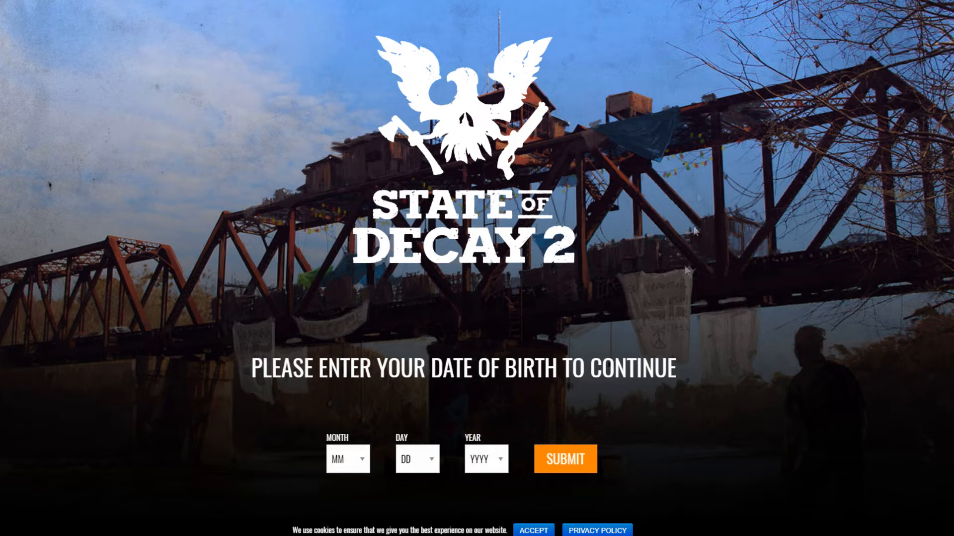
mouse_move(578, 329)
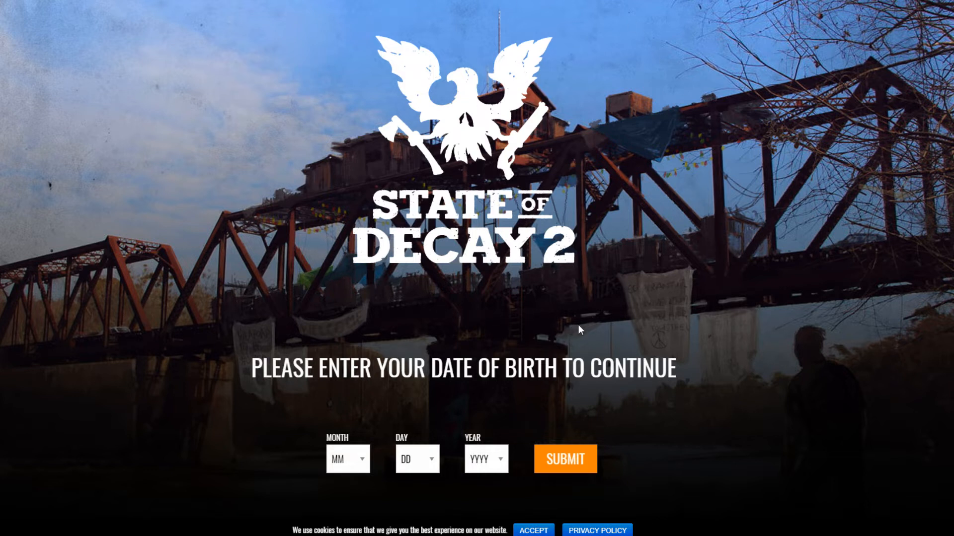
mouse_move(437, 296)
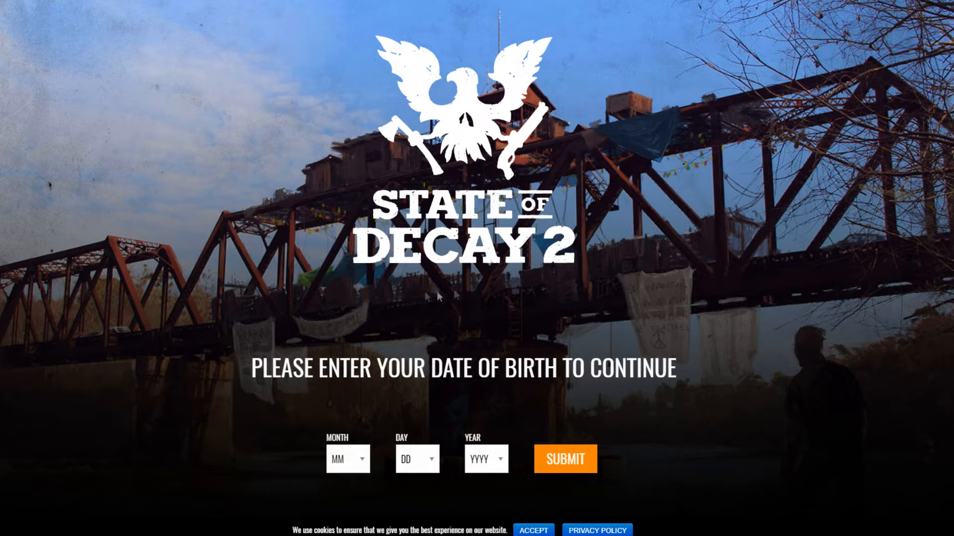
mouse_move(230, 101)
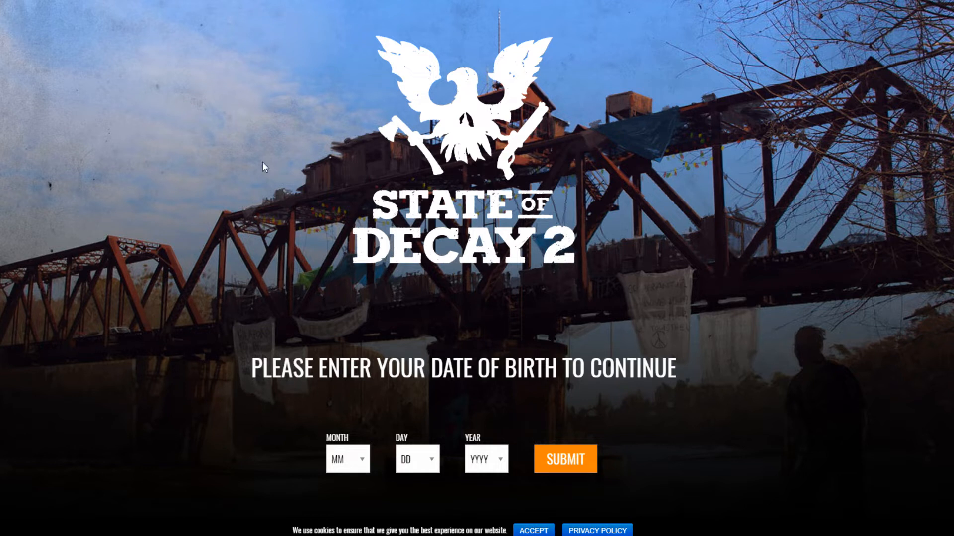
mouse_move(430, 115)
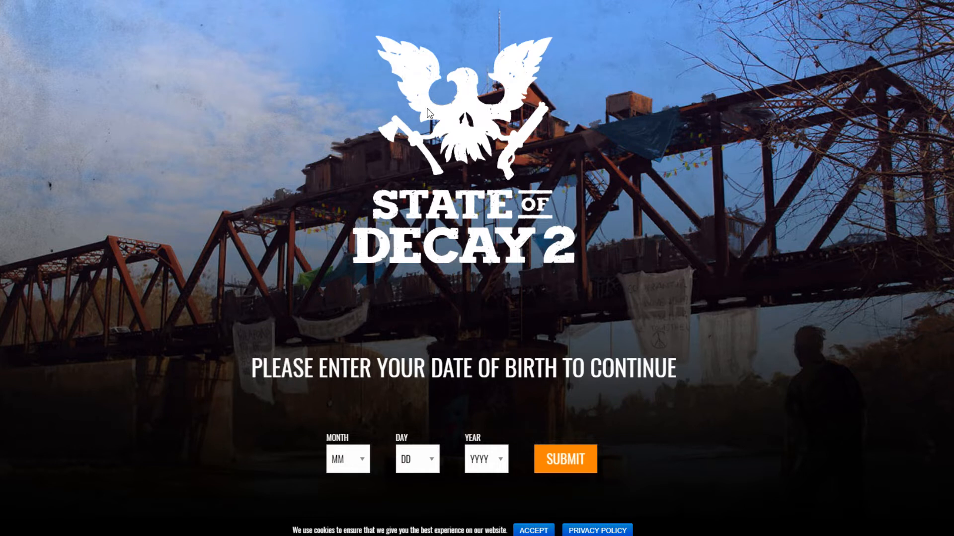
mouse_move(357, 148)
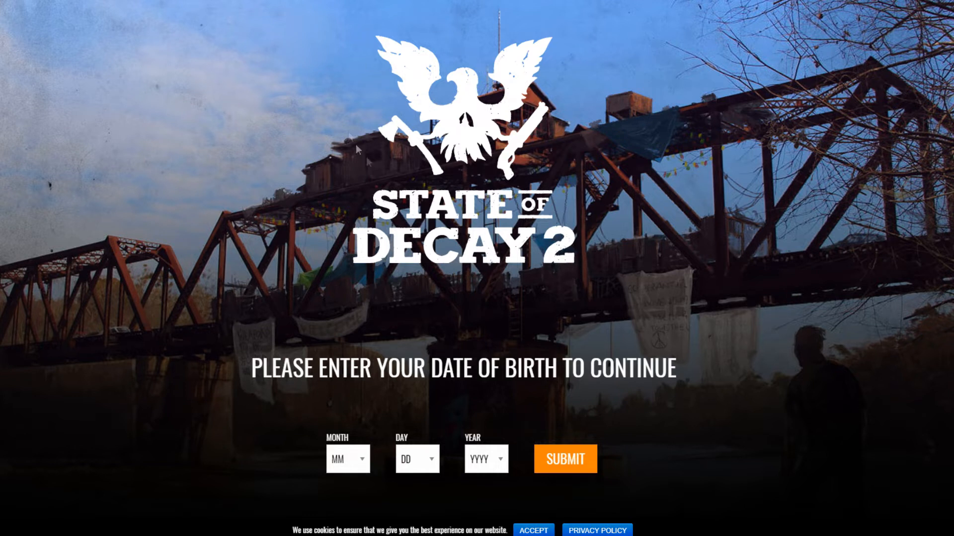
mouse_move(366, 161)
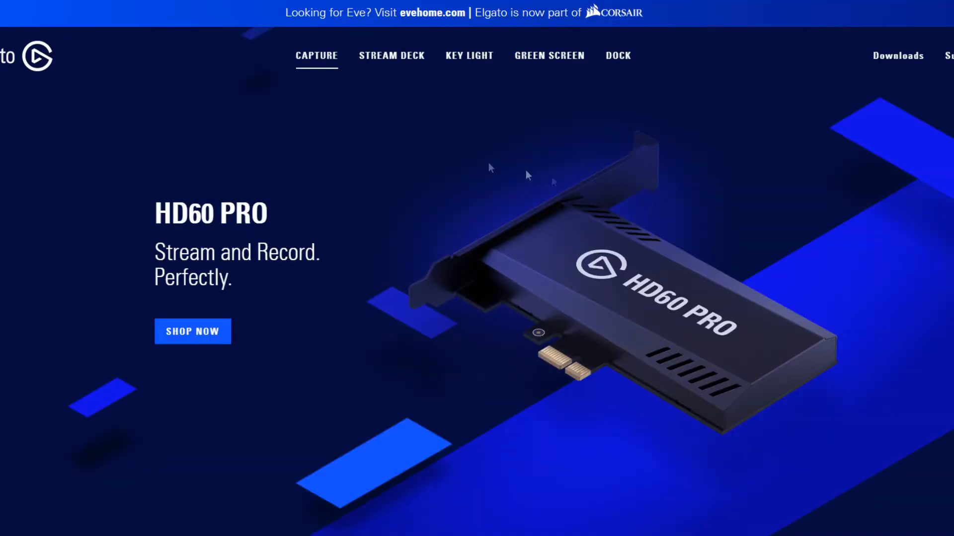
mouse_move(216, 307)
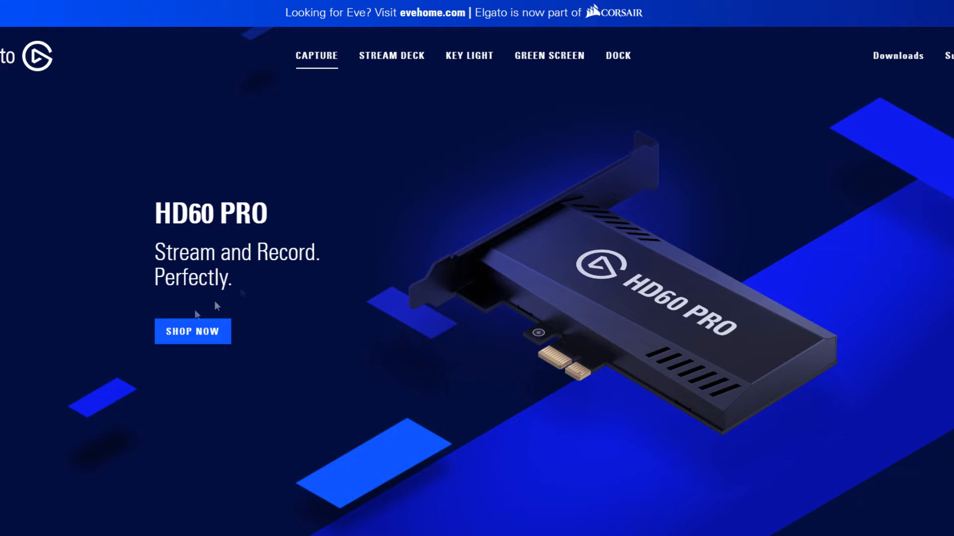
mouse_move(271, 217)
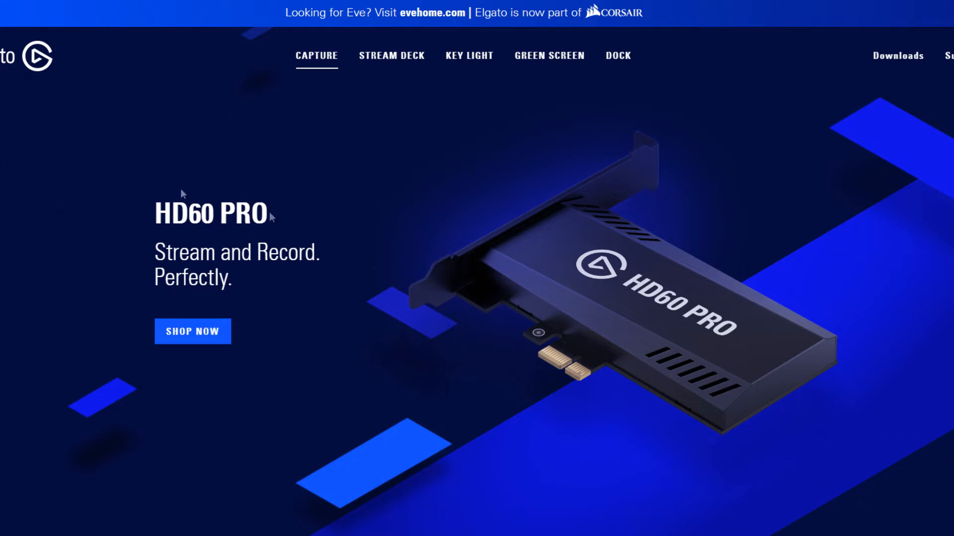
mouse_move(570, 233)
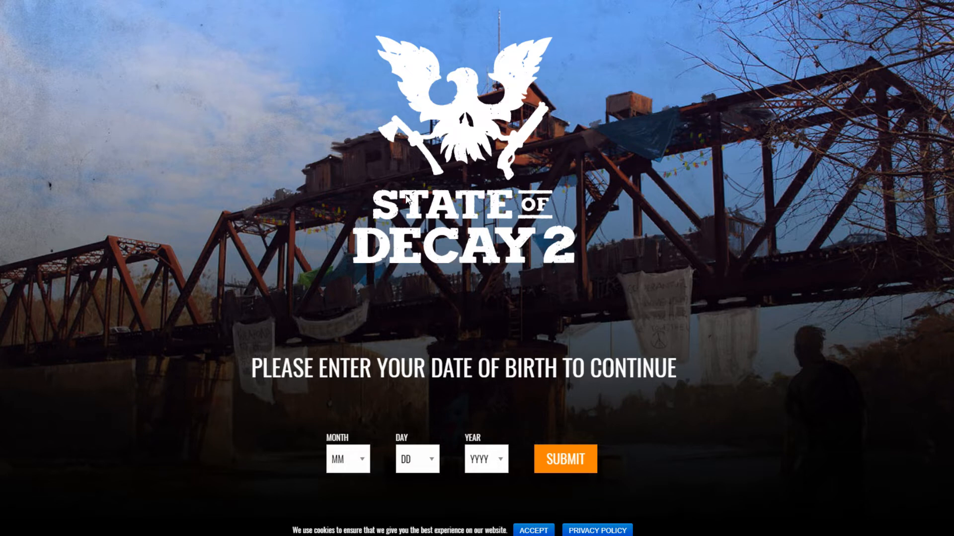
mouse_move(383, 167)
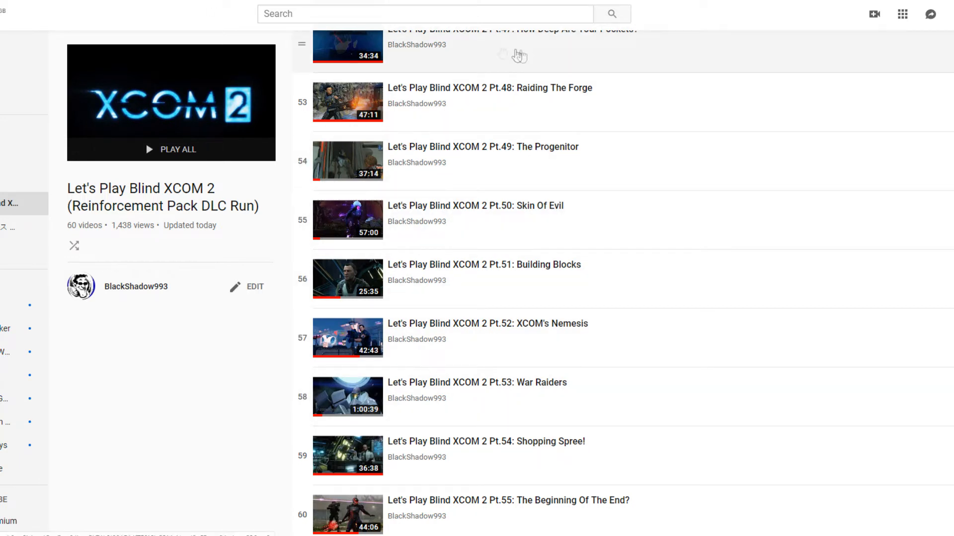
mouse_move(494, 227)
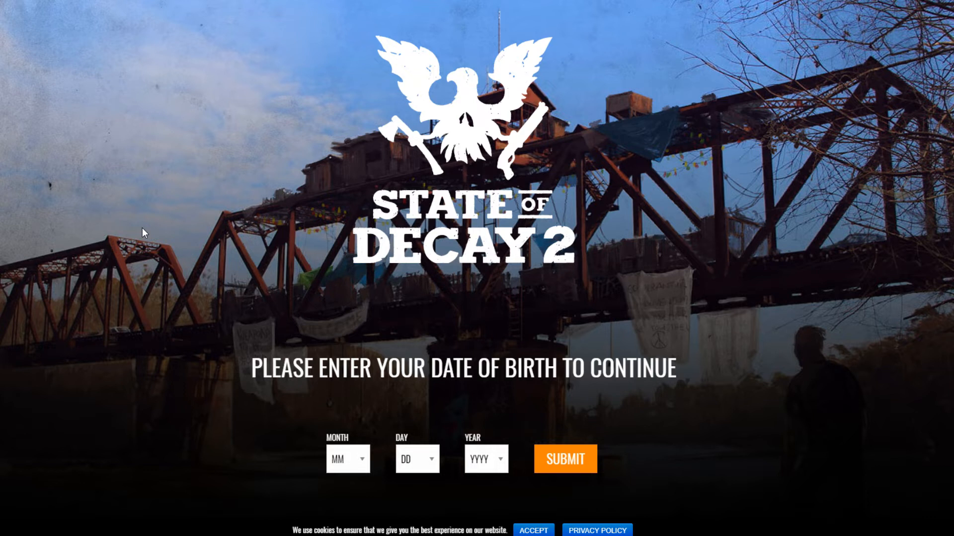
mouse_move(176, 220)
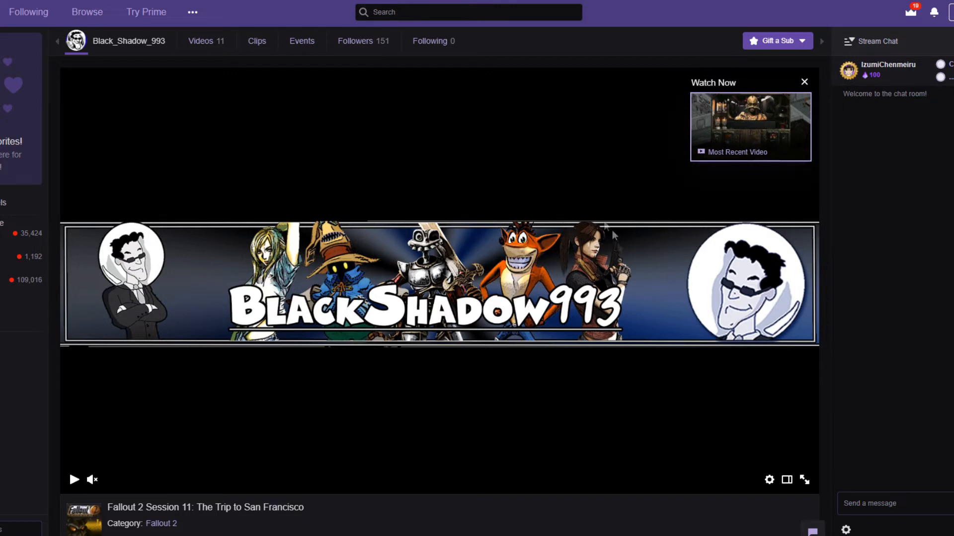
mouse_move(514, 257)
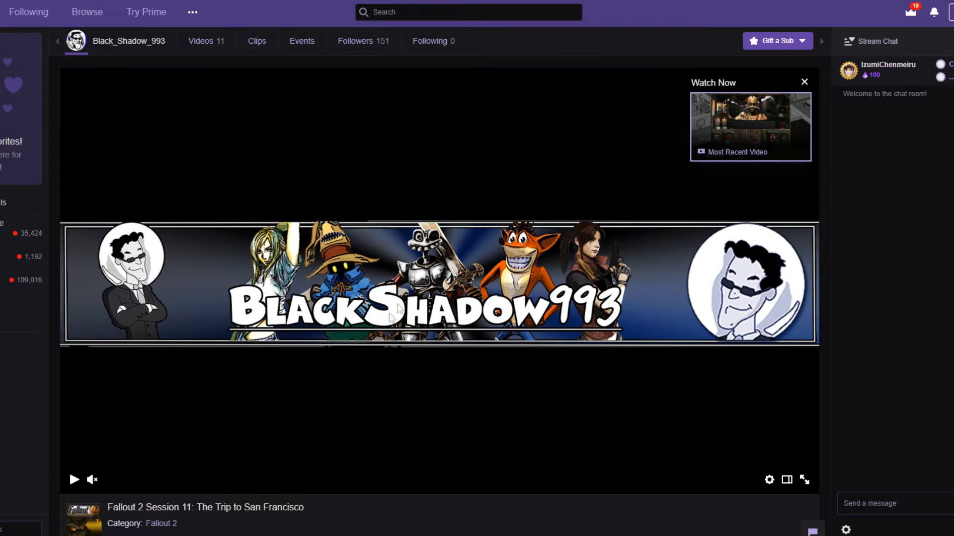
mouse_move(483, 222)
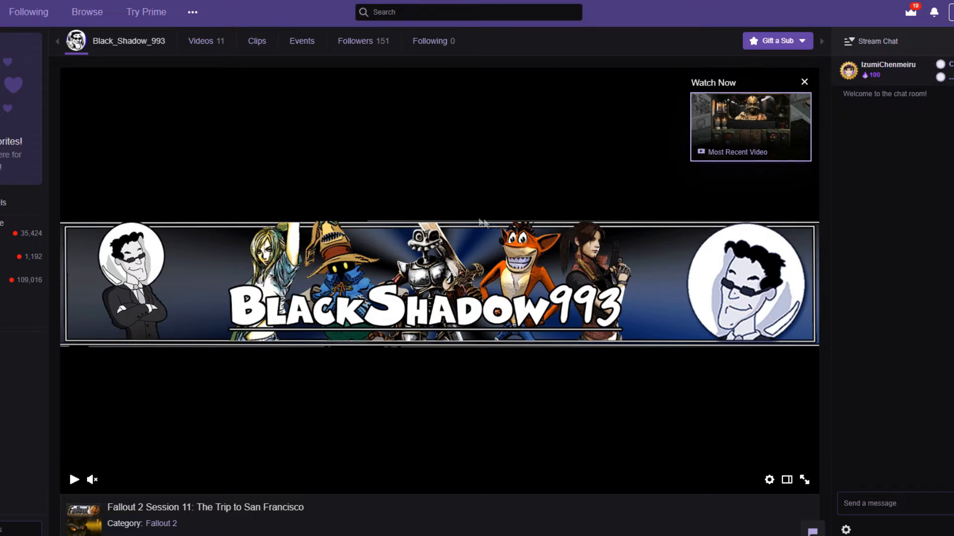
mouse_move(657, 243)
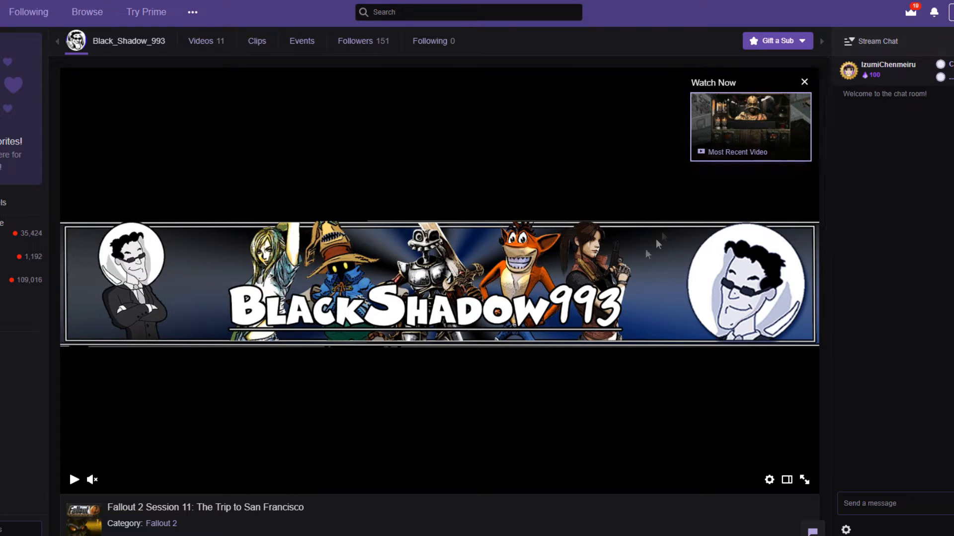
mouse_move(395, 424)
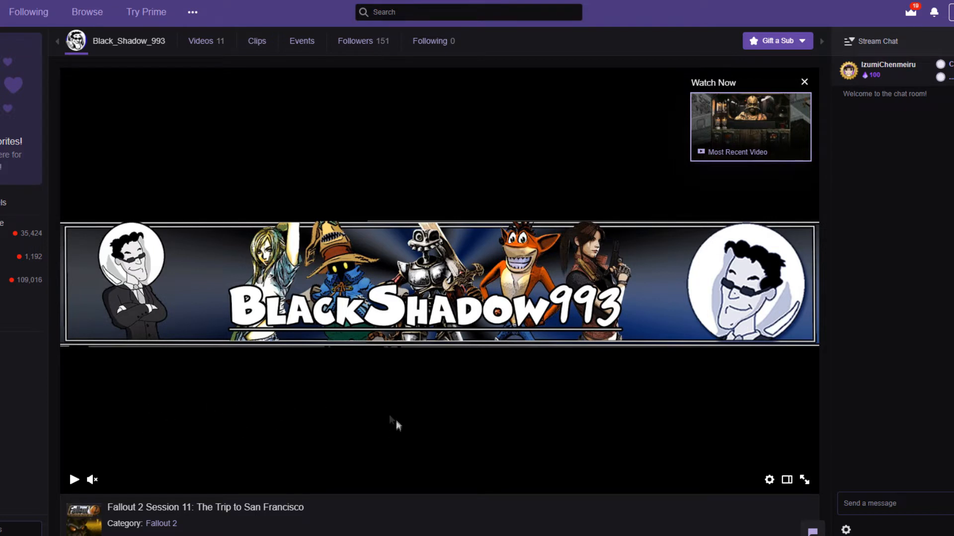
mouse_move(391, 420)
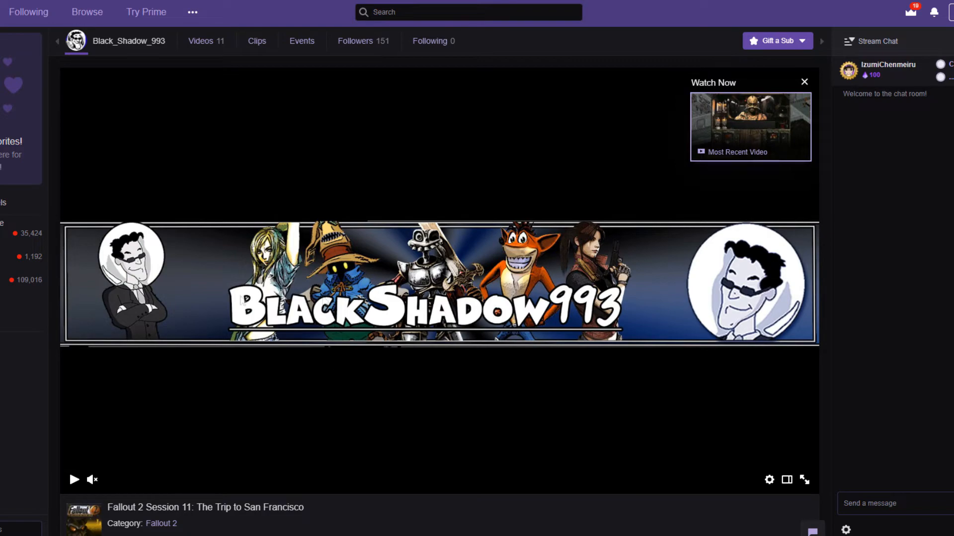
mouse_move(401, 409)
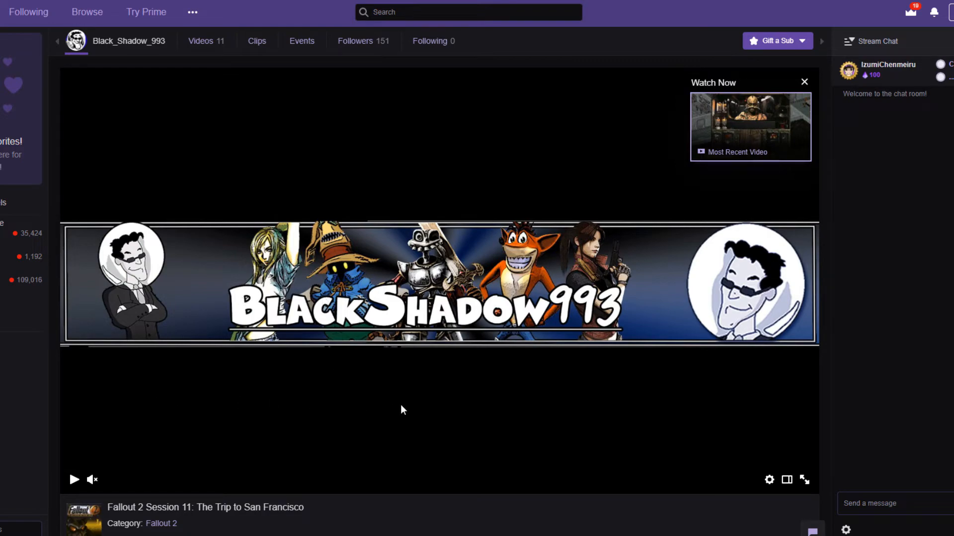
Step: Scroll the Twitch channel page down to the Background panel and stream calendar
scroll("down", 3)
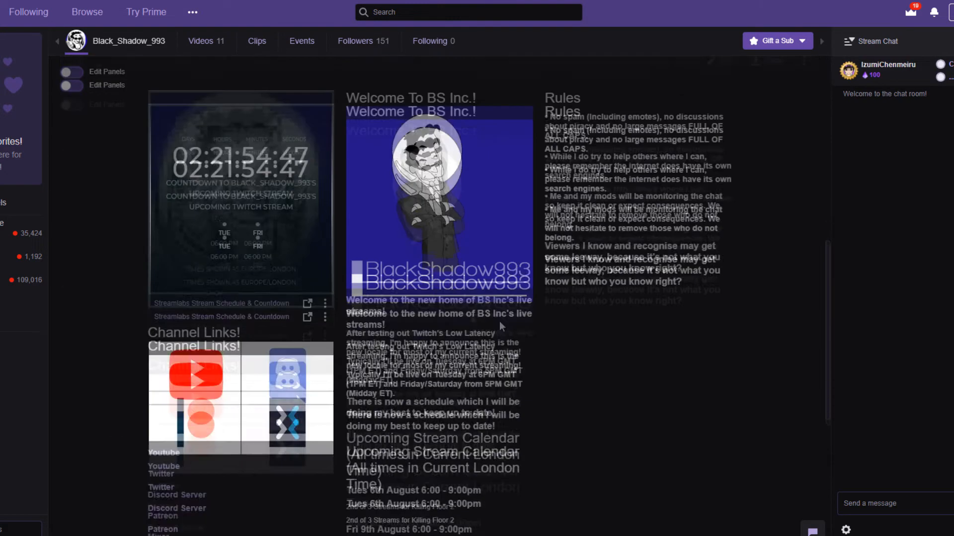
scroll("down", 3)
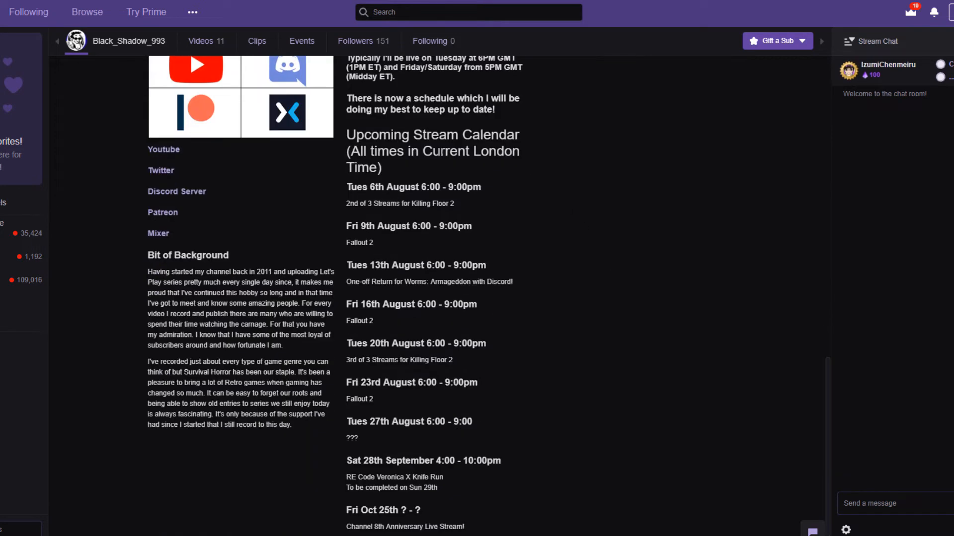
scroll("down", 3)
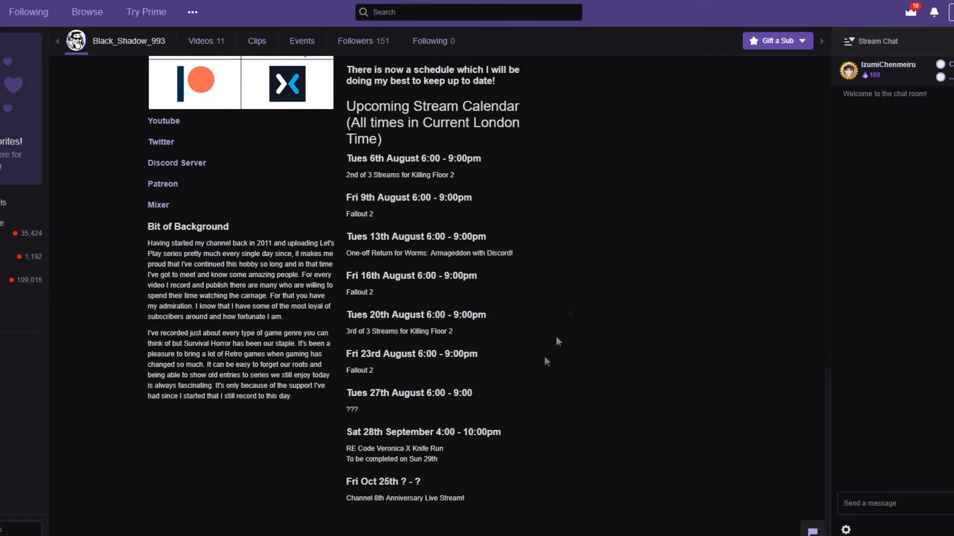
mouse_move(348, 185)
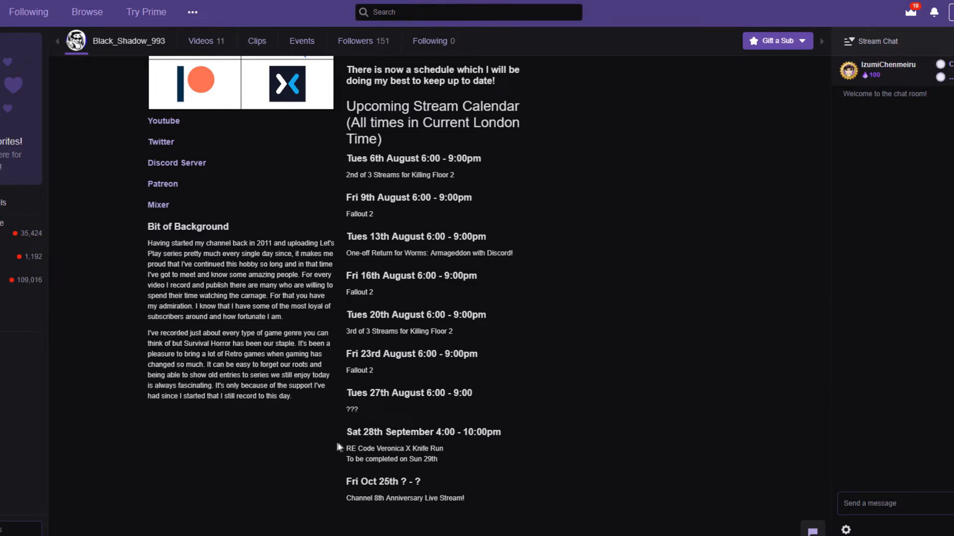
mouse_move(429, 444)
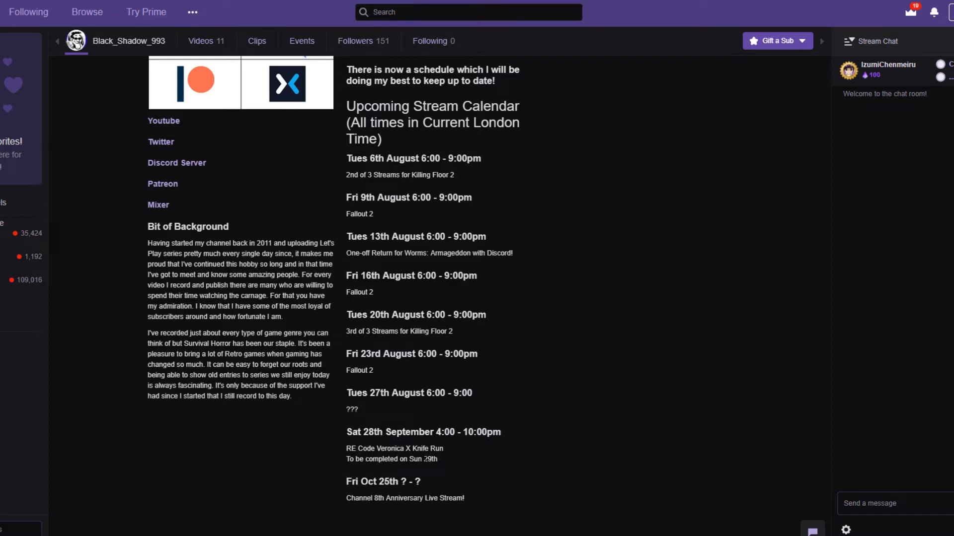
mouse_move(414, 474)
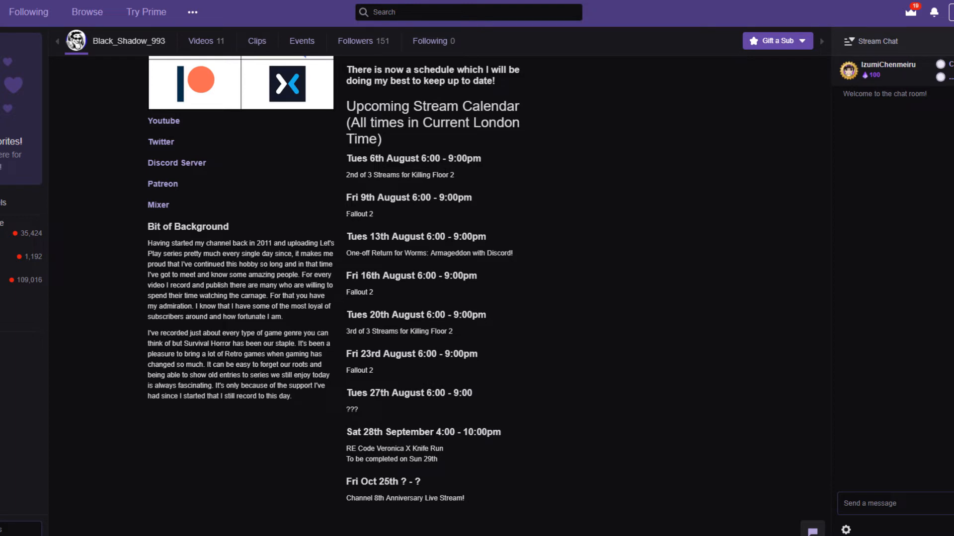
mouse_move(331, 374)
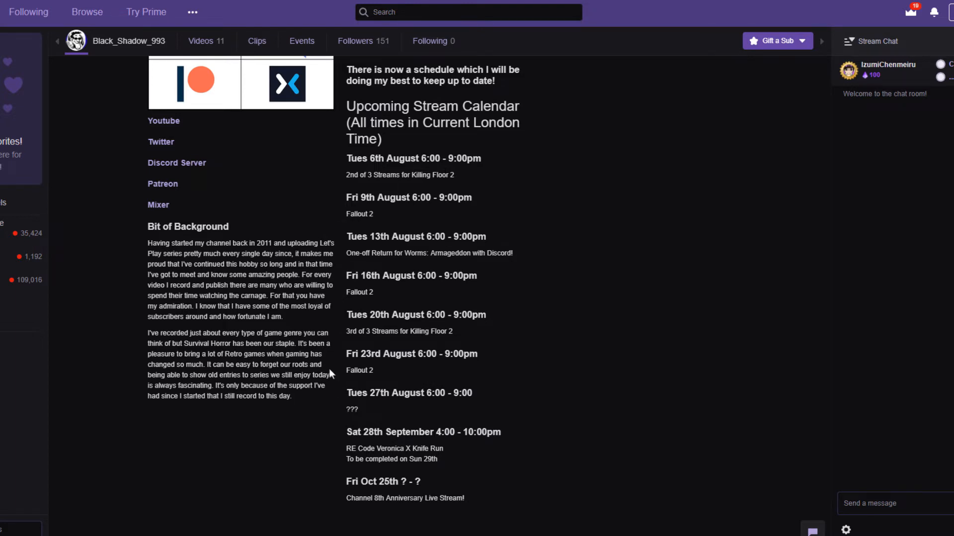
mouse_move(329, 418)
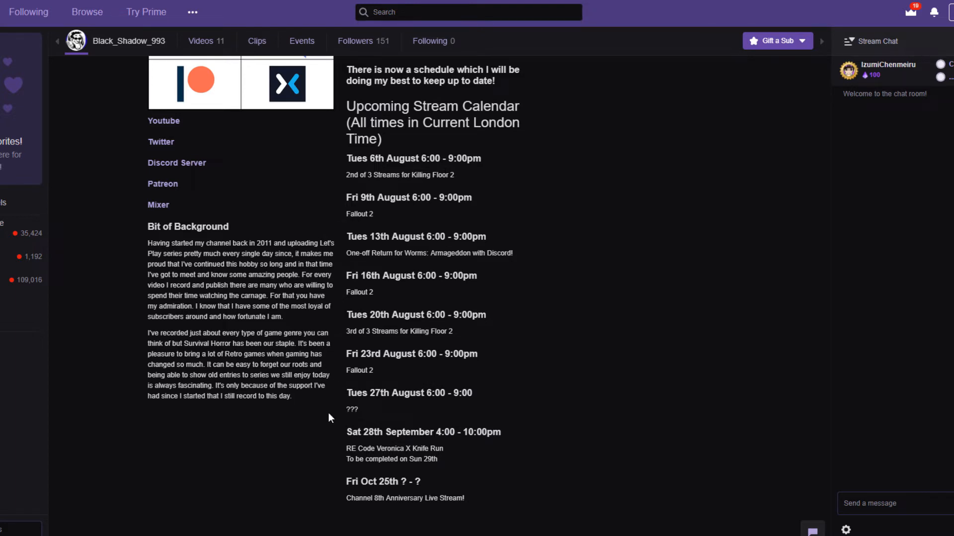
mouse_move(395, 366)
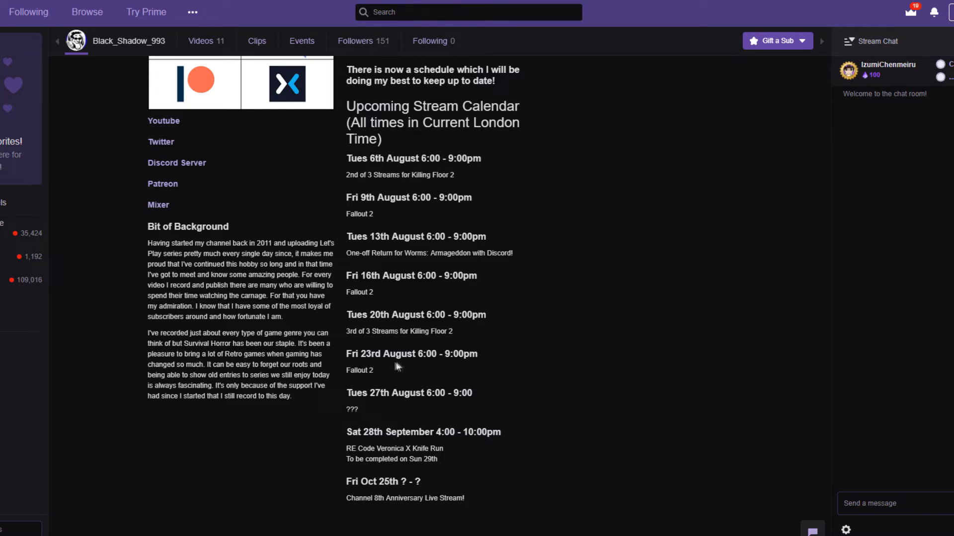
mouse_move(420, 368)
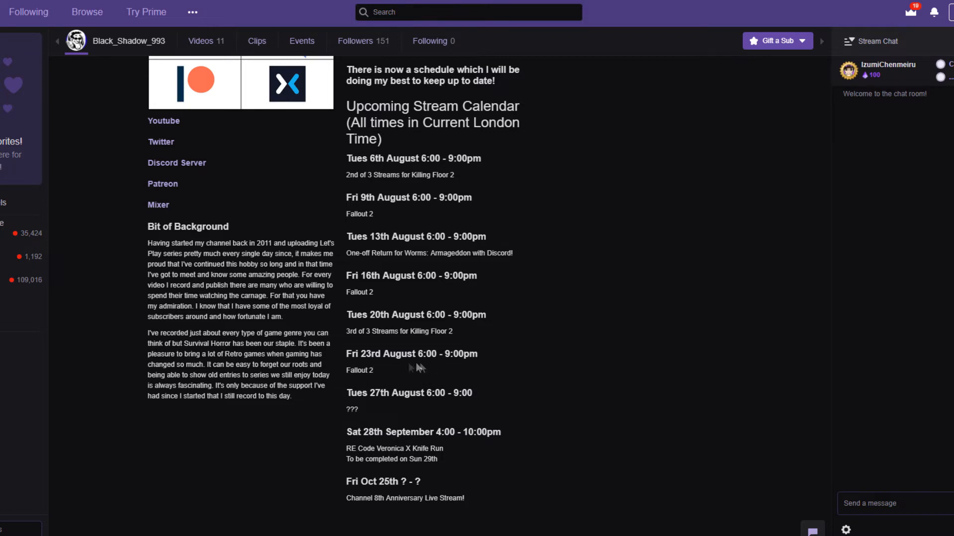
mouse_move(540, 362)
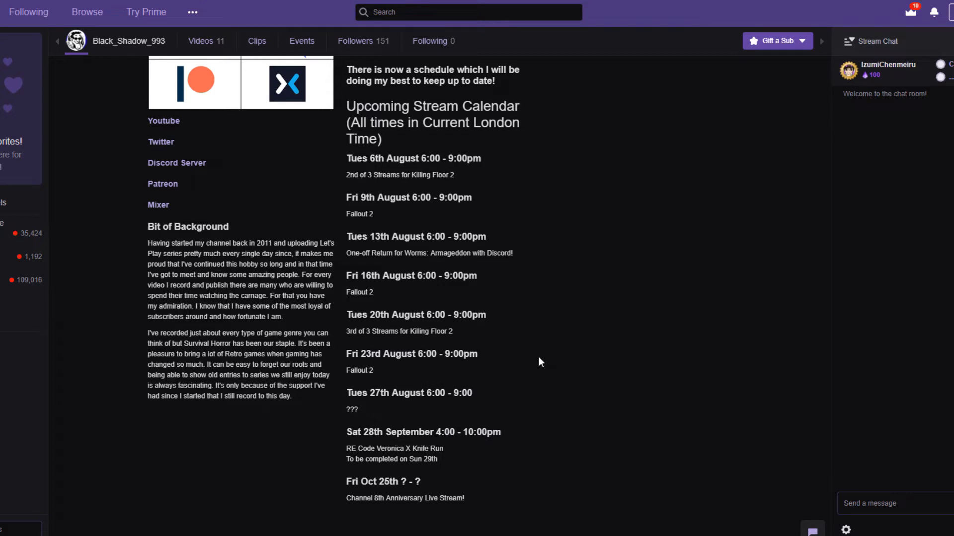
mouse_move(344, 402)
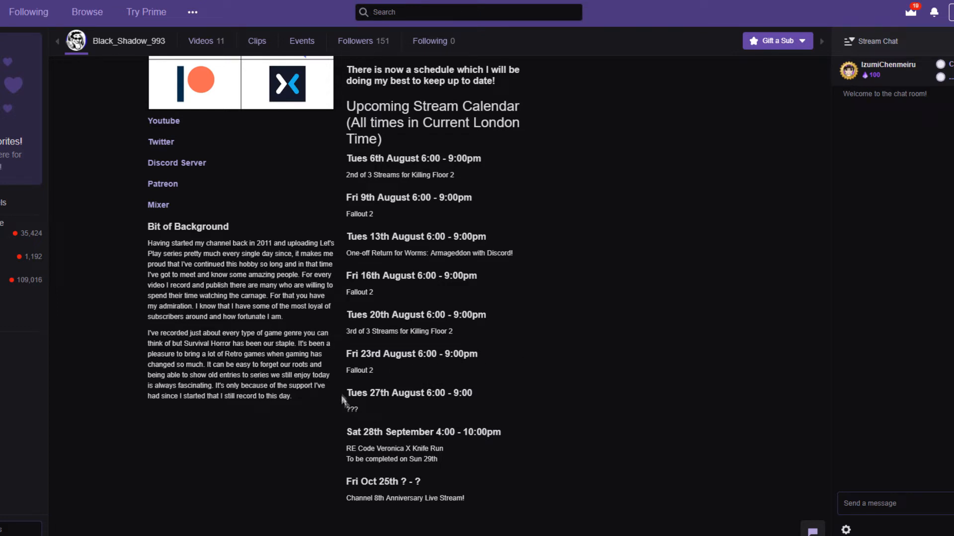
mouse_move(258, 472)
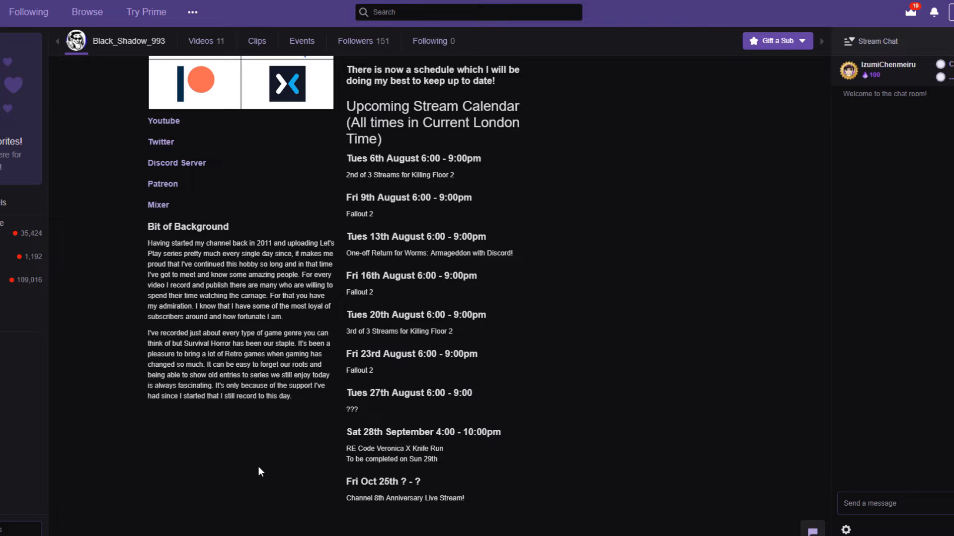
mouse_move(385, 139)
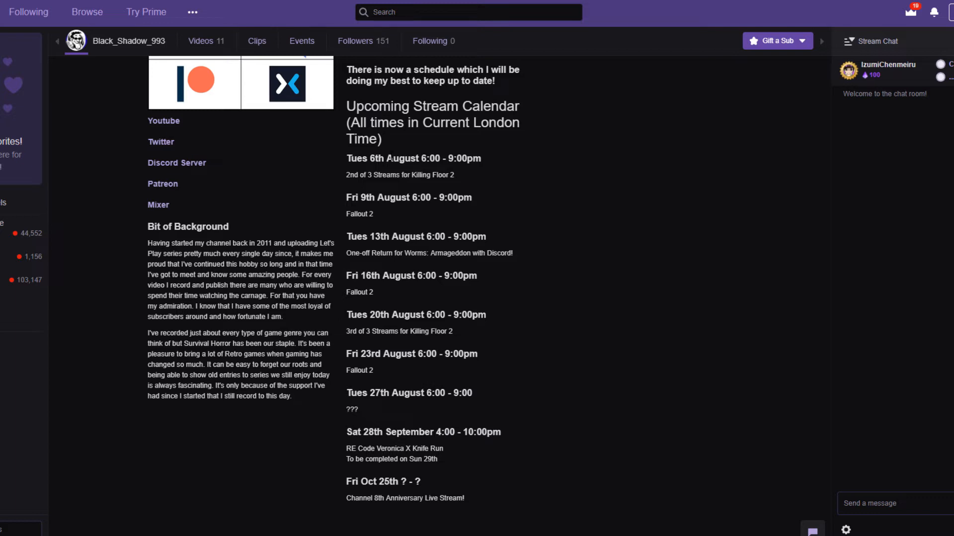
mouse_move(580, 257)
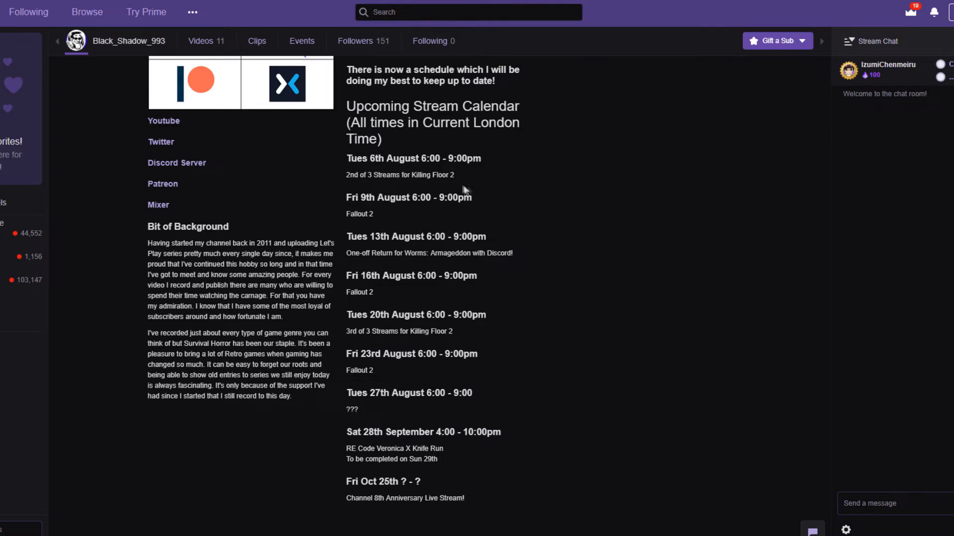
mouse_move(344, 209)
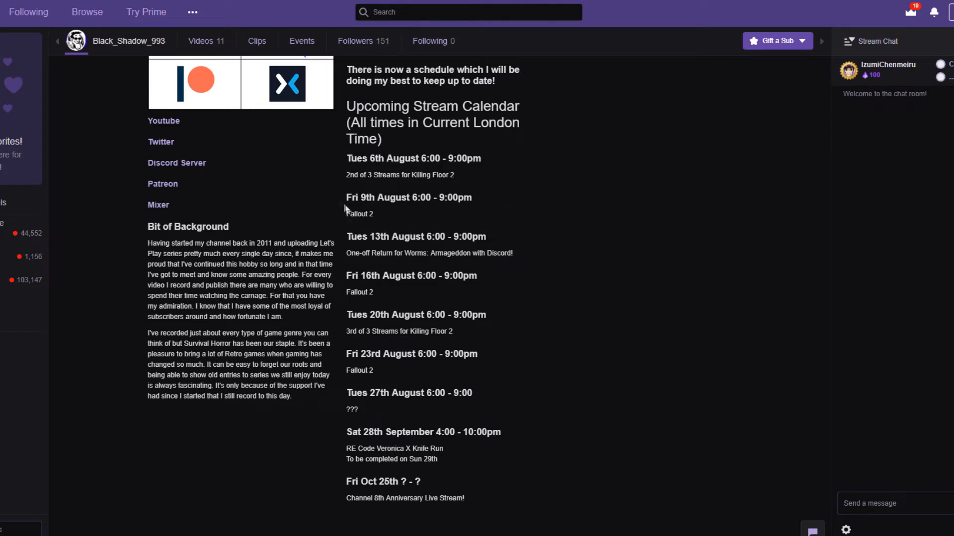
mouse_move(434, 227)
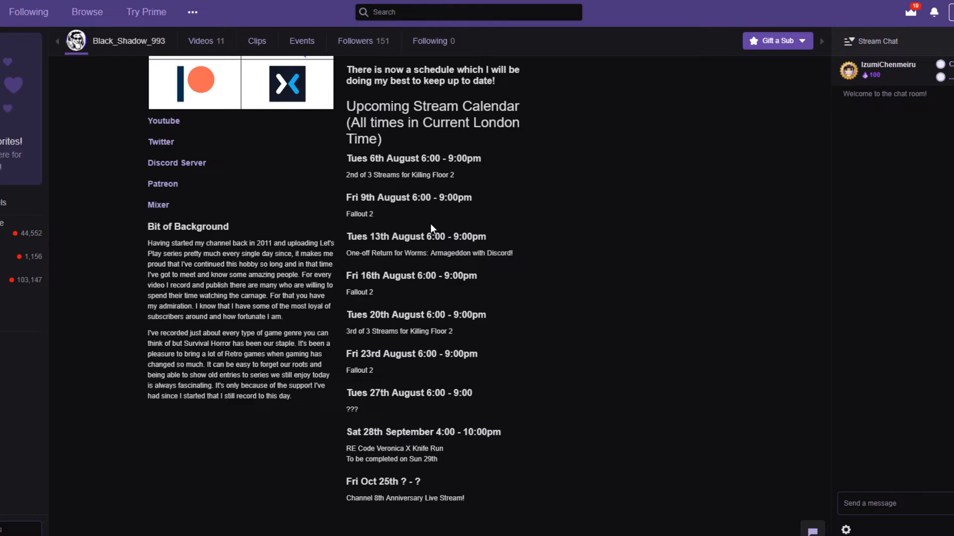
mouse_move(430, 230)
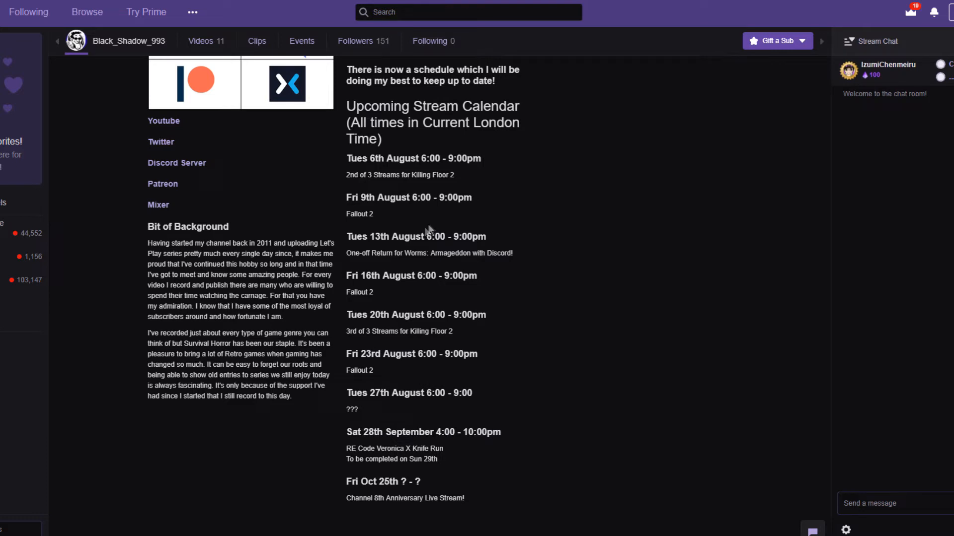
mouse_move(425, 231)
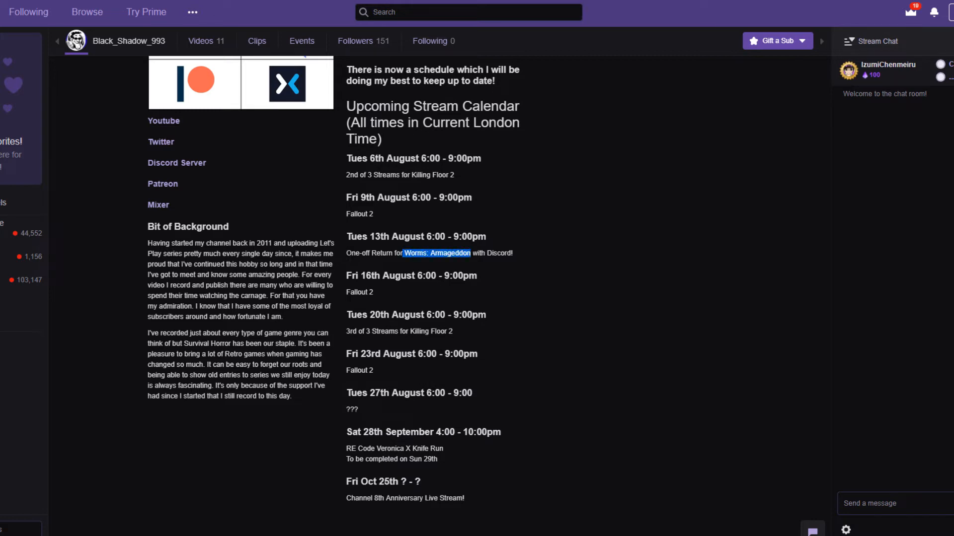
mouse_move(629, 246)
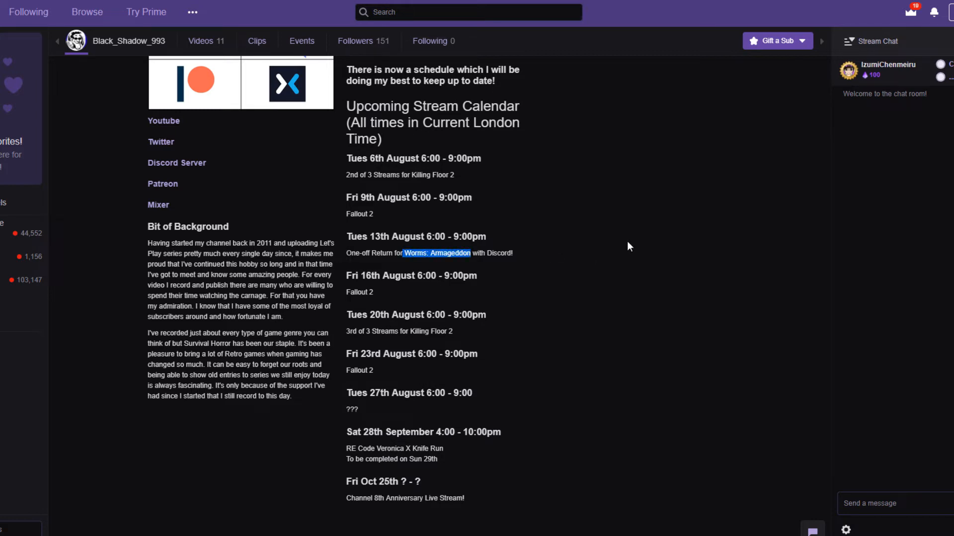
mouse_move(667, 268)
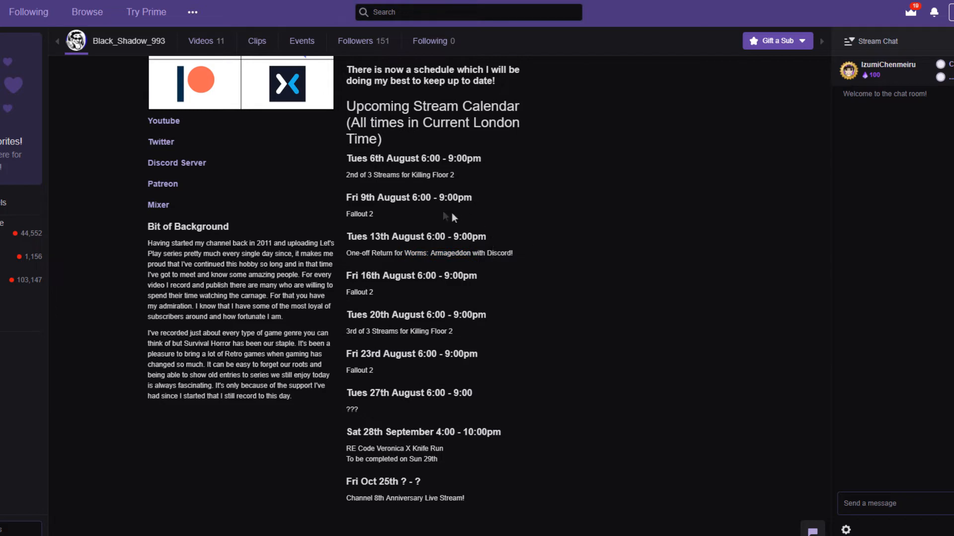
mouse_move(452, 218)
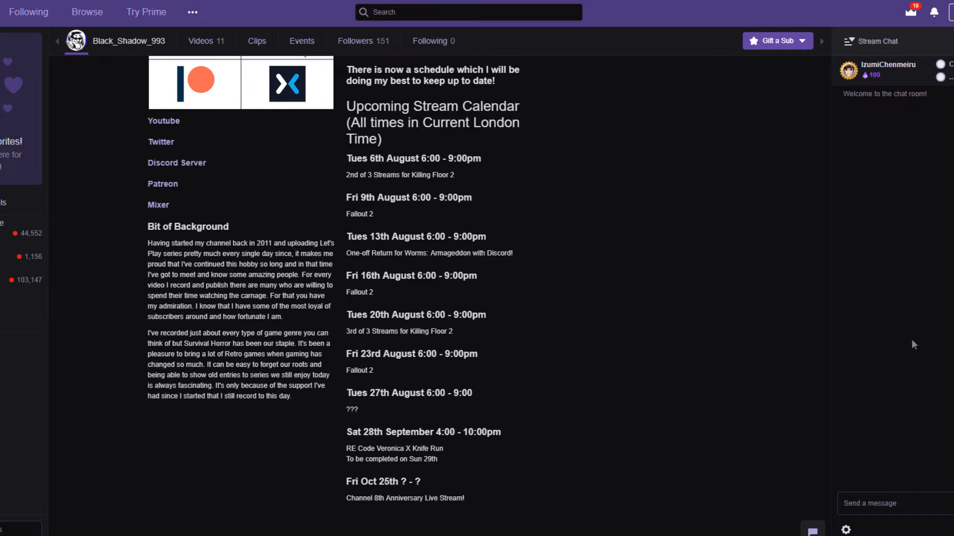
mouse_move(561, 394)
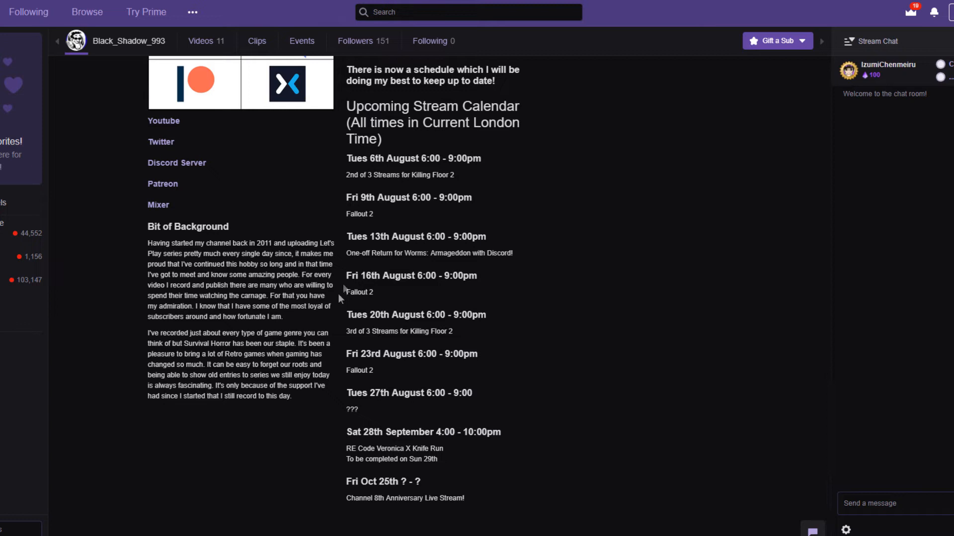
mouse_move(612, 252)
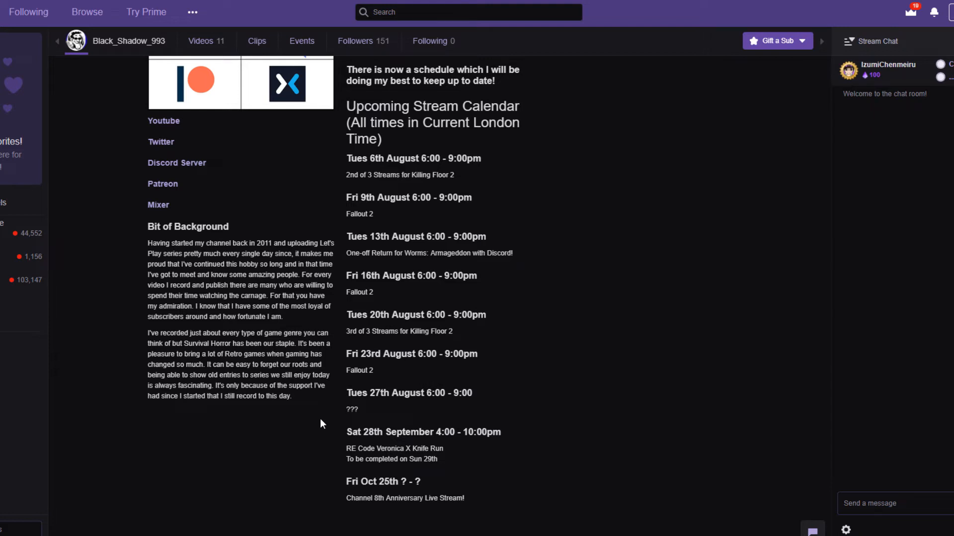
mouse_move(314, 419)
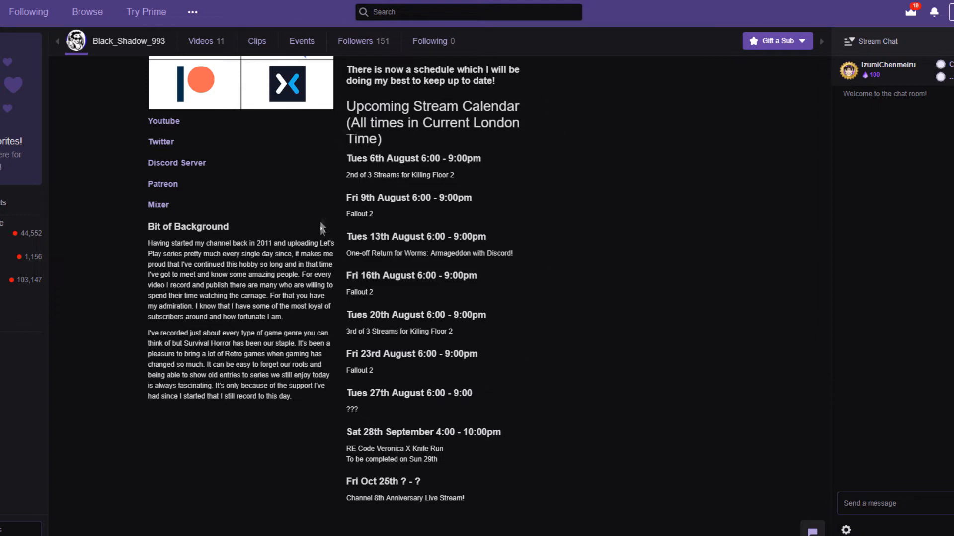
mouse_move(530, 311)
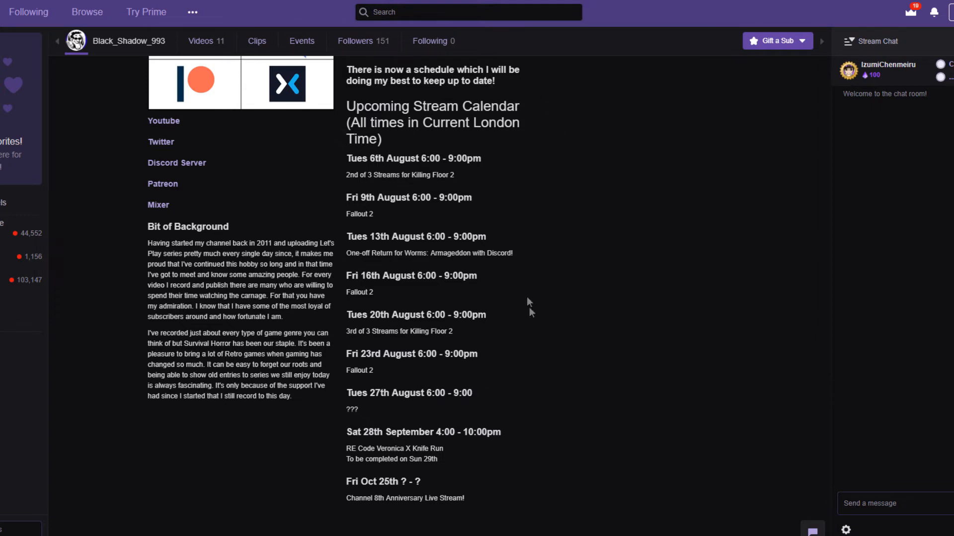
mouse_move(326, 217)
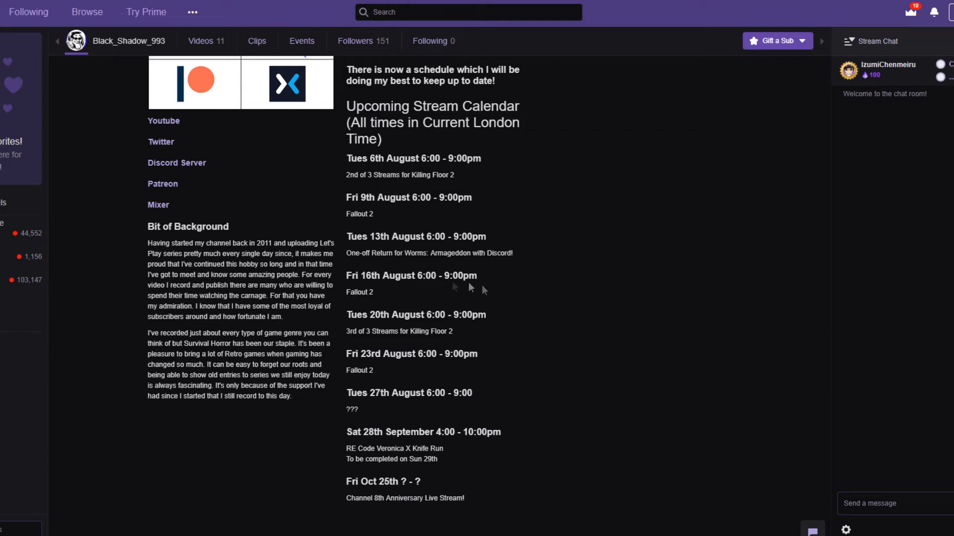
mouse_move(408, 450)
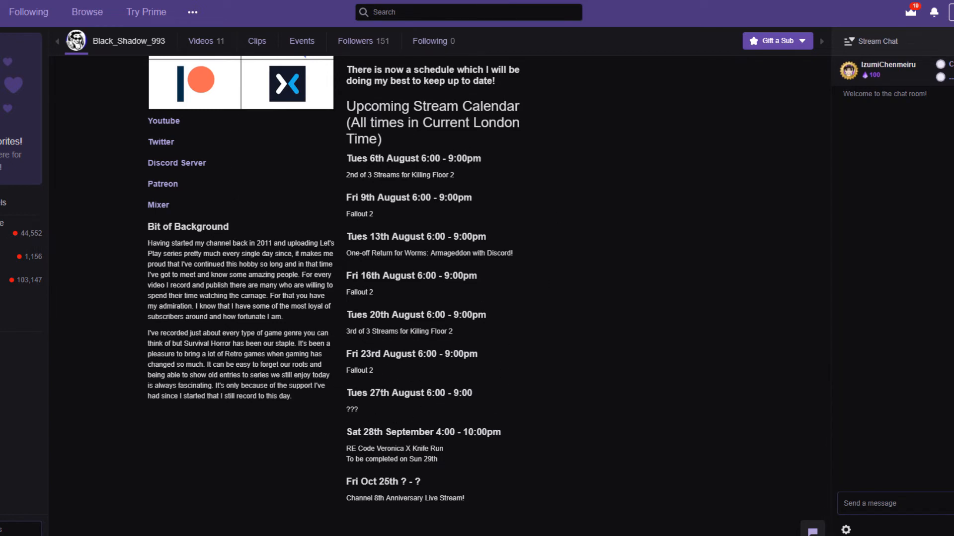
mouse_move(537, 243)
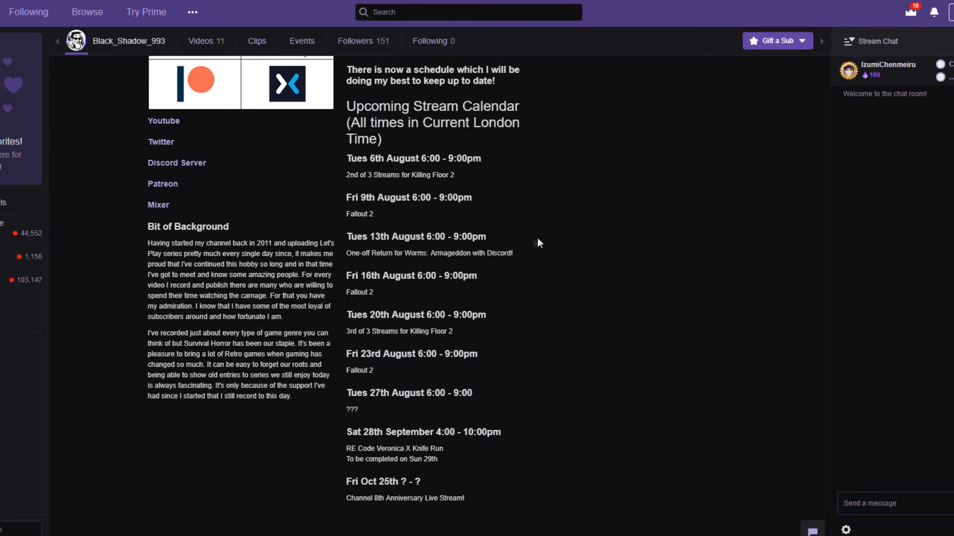
mouse_move(275, 384)
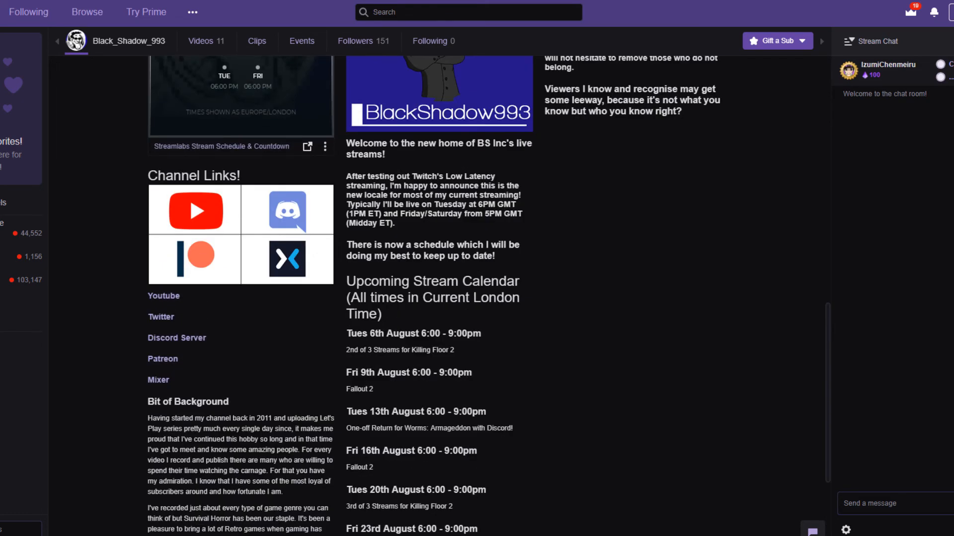
scroll("down", 3)
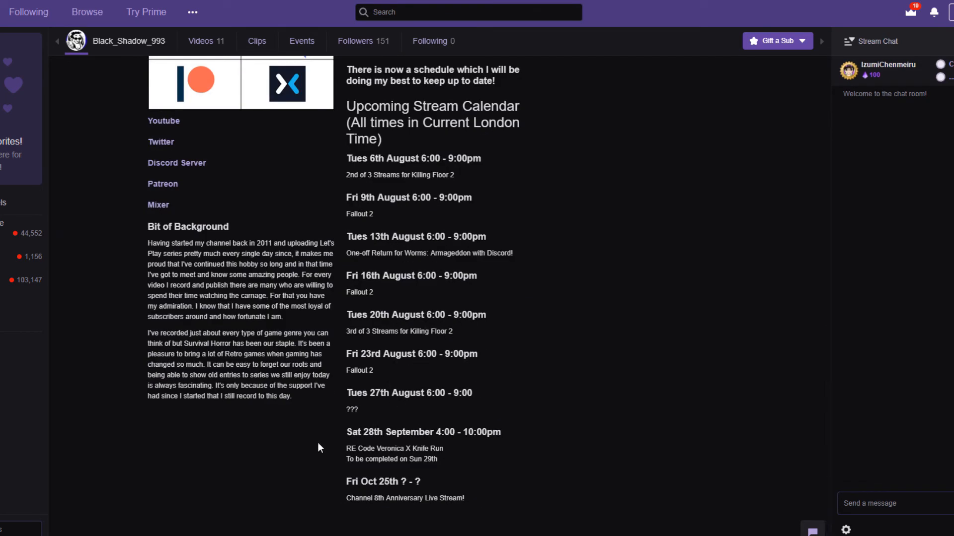
mouse_move(345, 491)
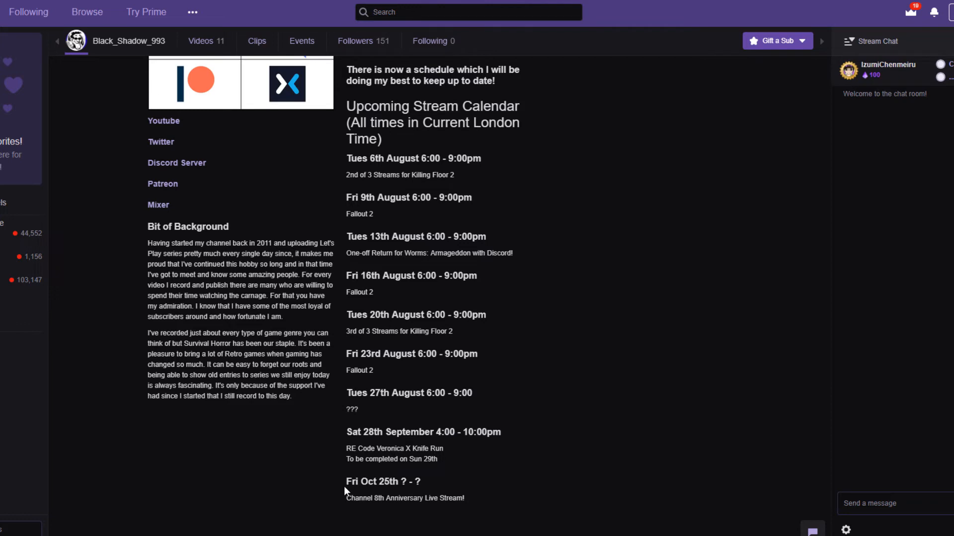
left_click_drag(345, 482, 483, 499)
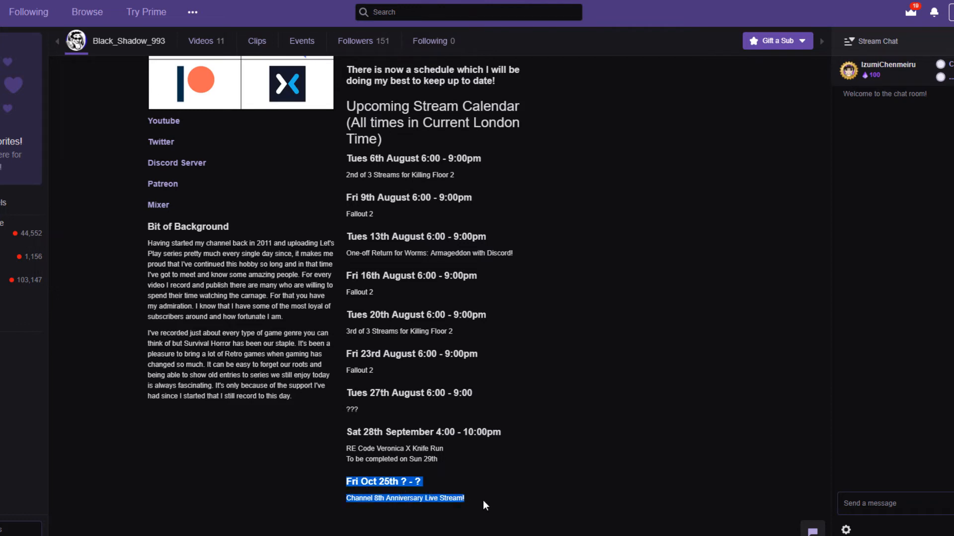
mouse_move(323, 475)
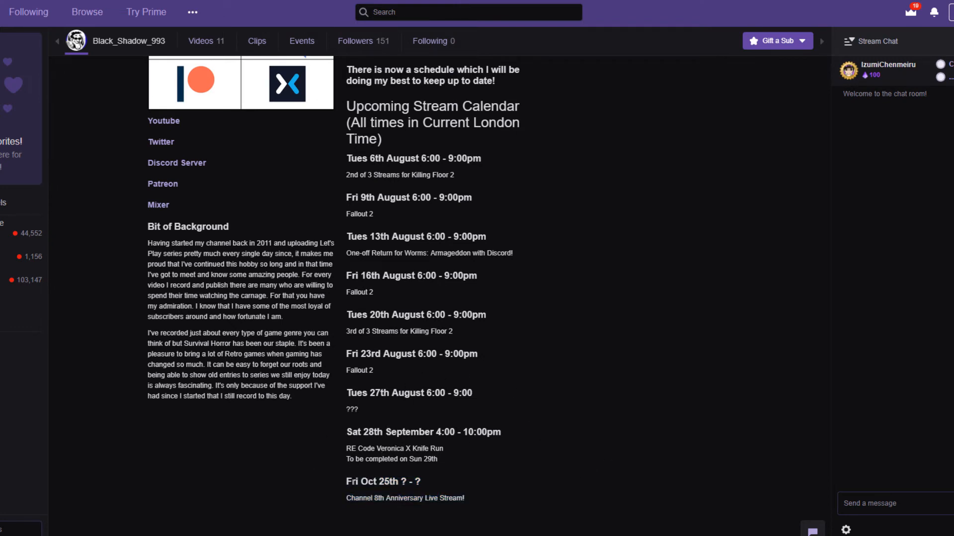
mouse_move(401, 522)
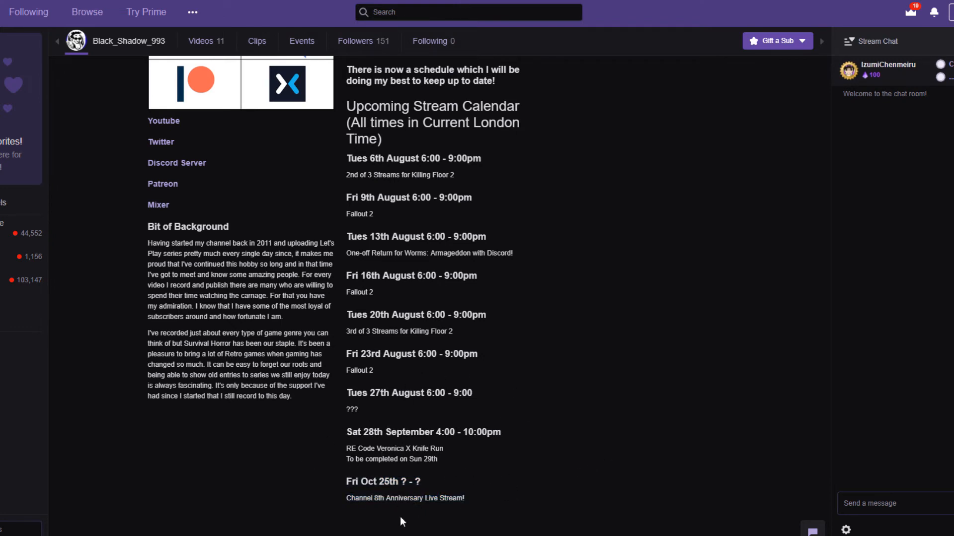
mouse_move(407, 520)
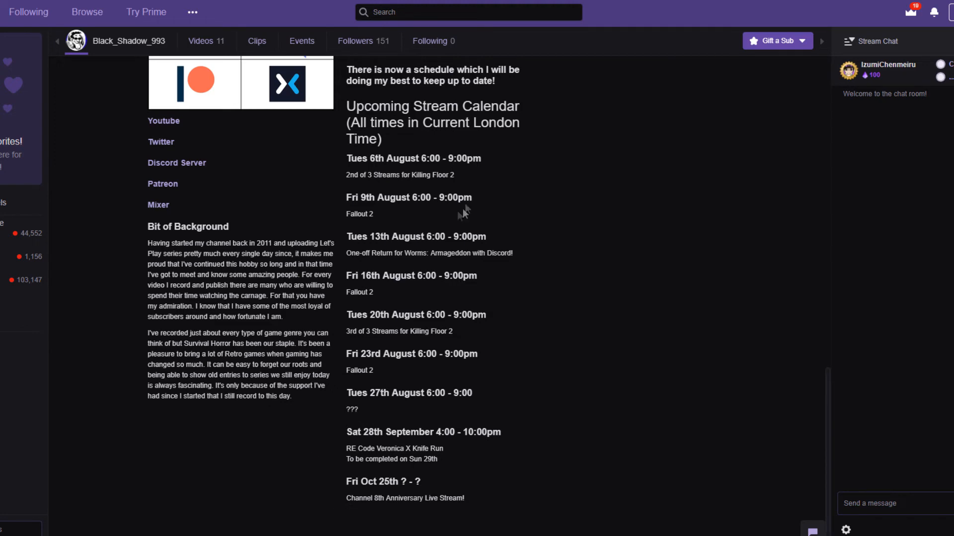
mouse_move(392, 304)
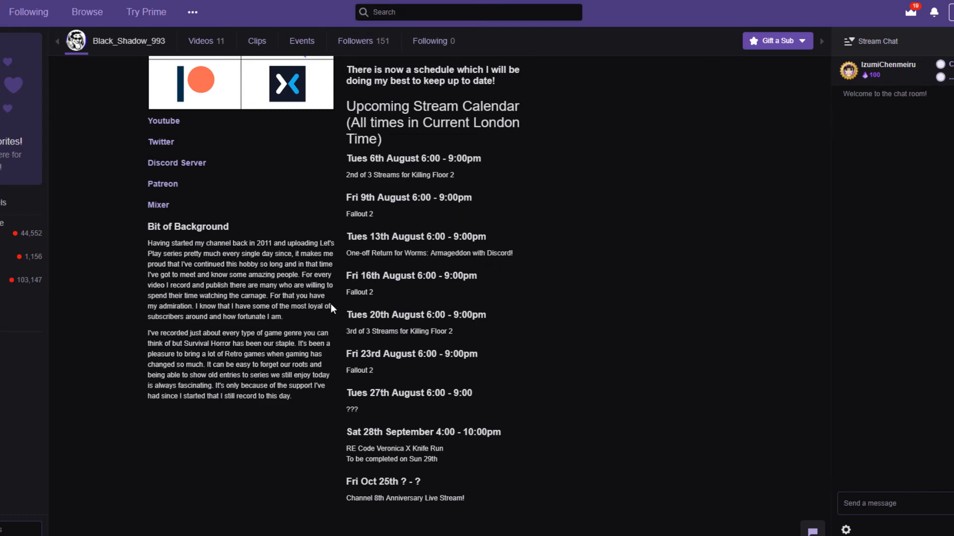
left_click(163, 120)
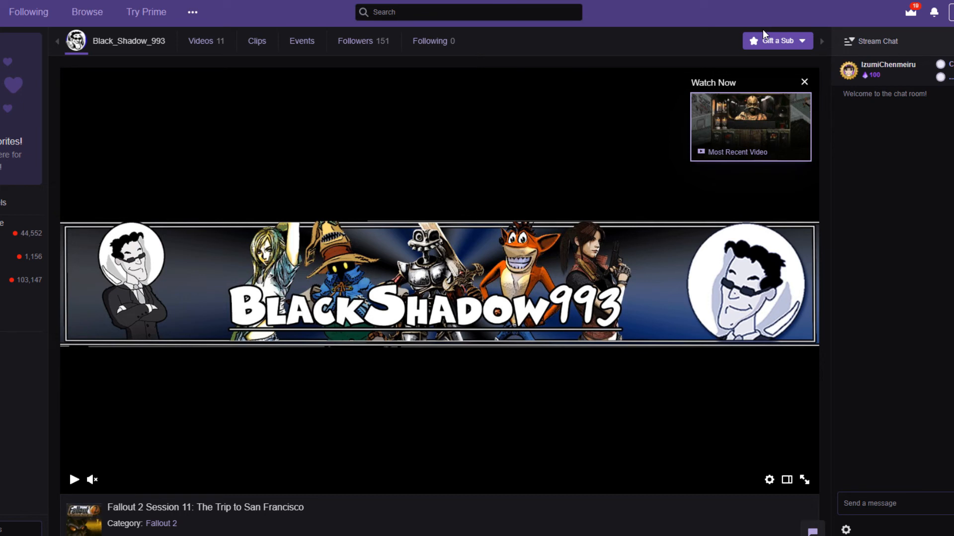
mouse_move(764, 35)
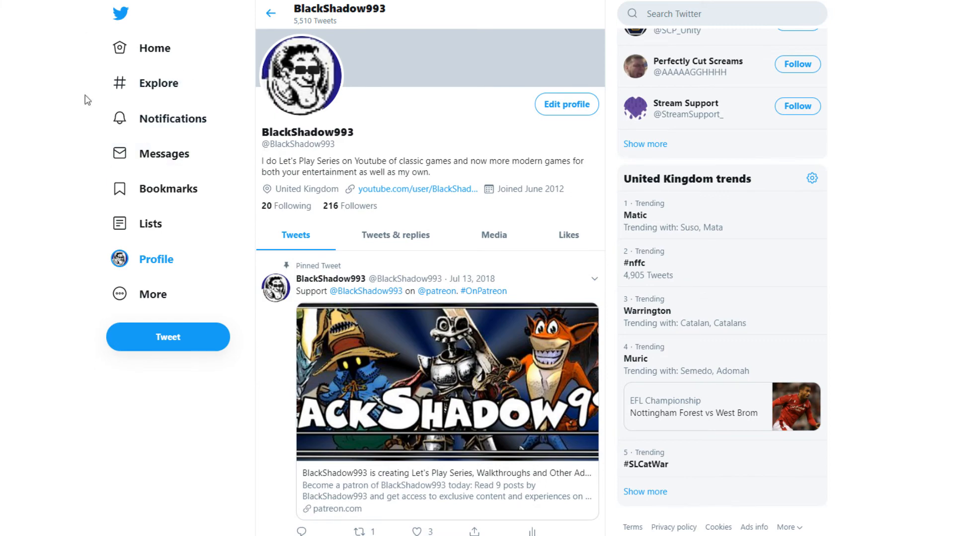
Step: Scroll through BlackShadow993's recent video tweets, then back up toward the pinned Patreon tweet
scroll("down", 3)
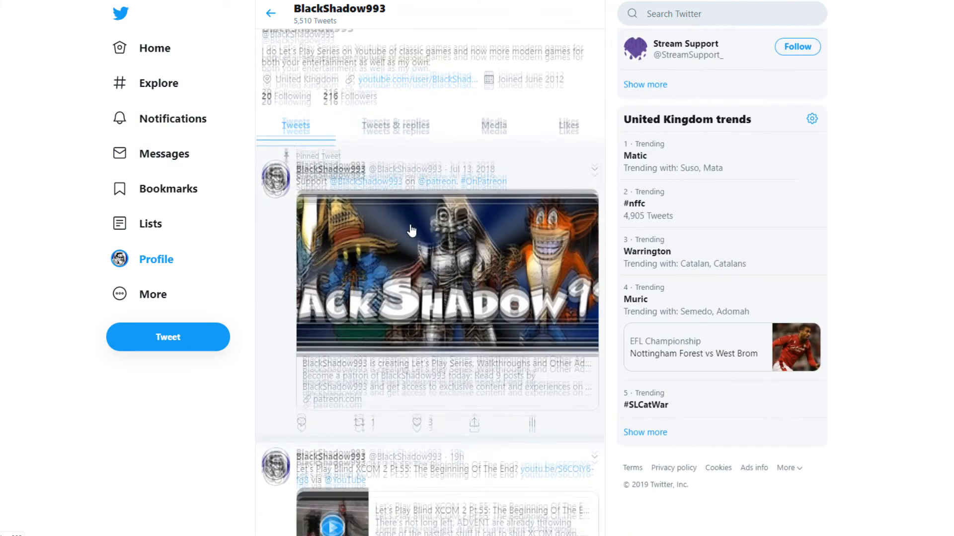
scroll("down", 3)
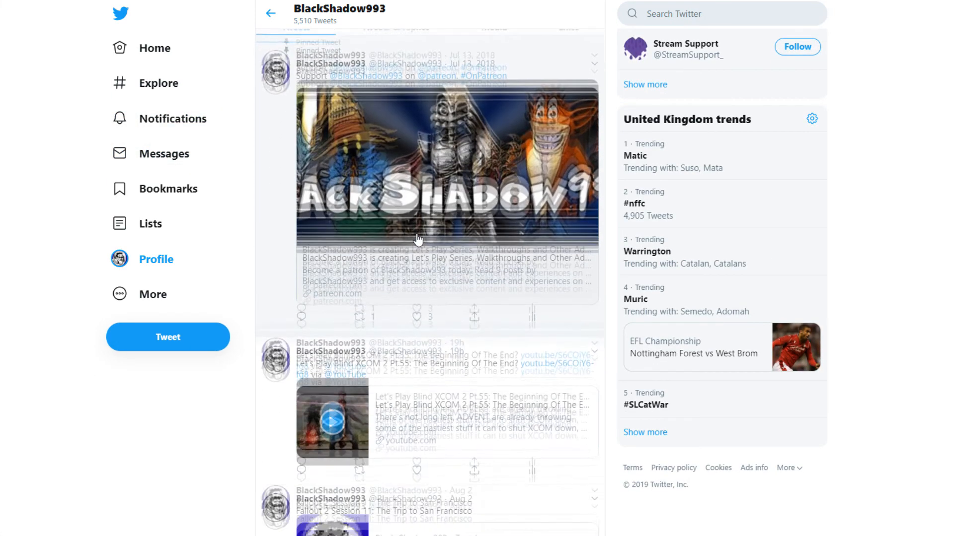
scroll("down", 3)
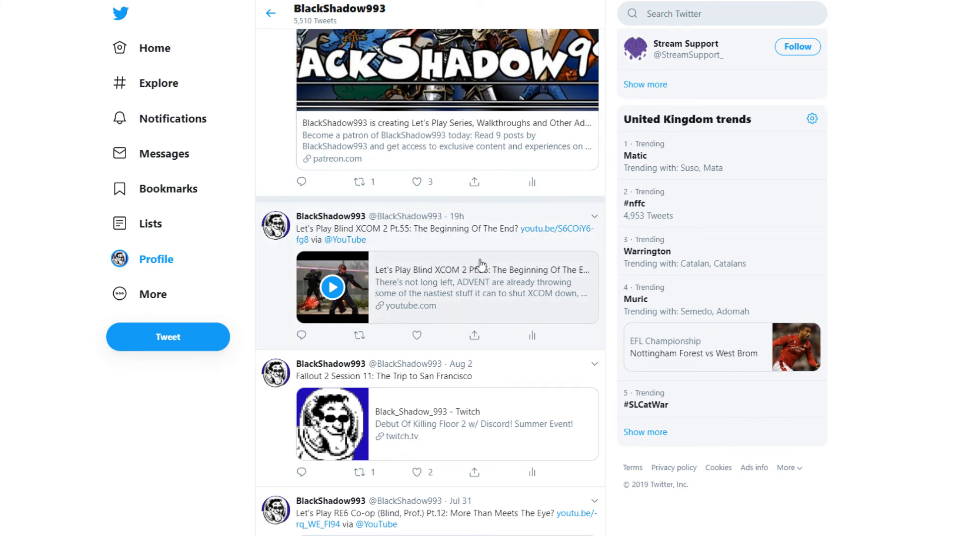
scroll("down", 3)
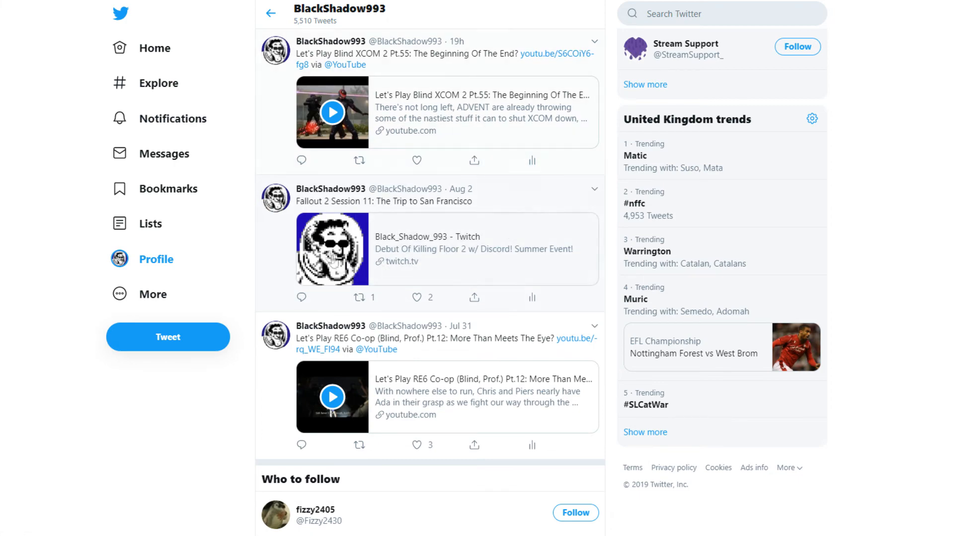
scroll("down", 3)
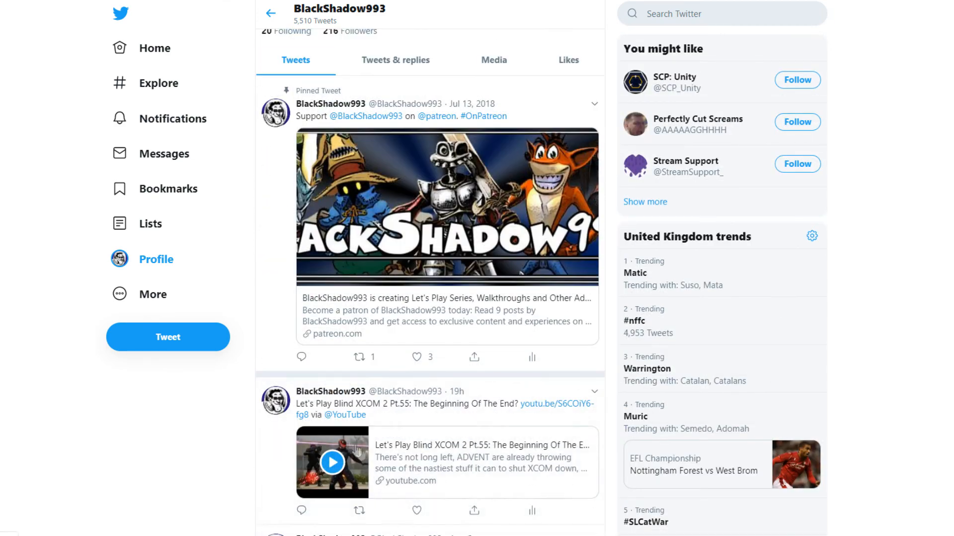
scroll("up", 3)
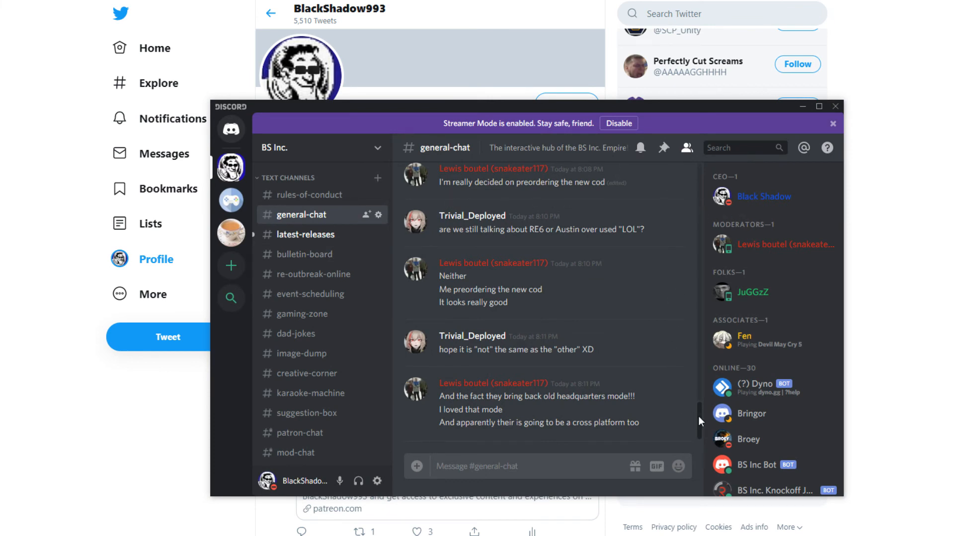
mouse_move(658, 388)
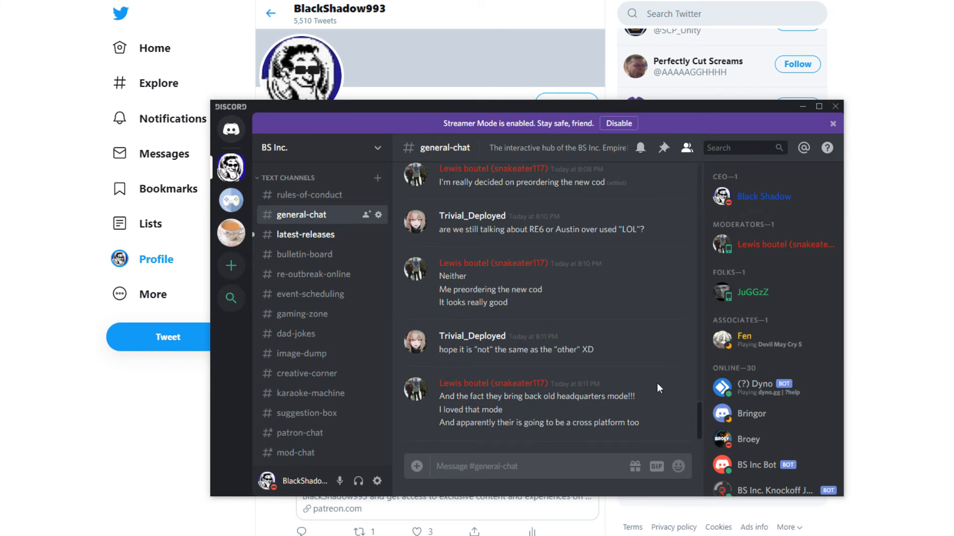
Step: View the latest-releases channel, then scroll the dad-jokes channel's Dyno bot replies
left_click(305, 234)
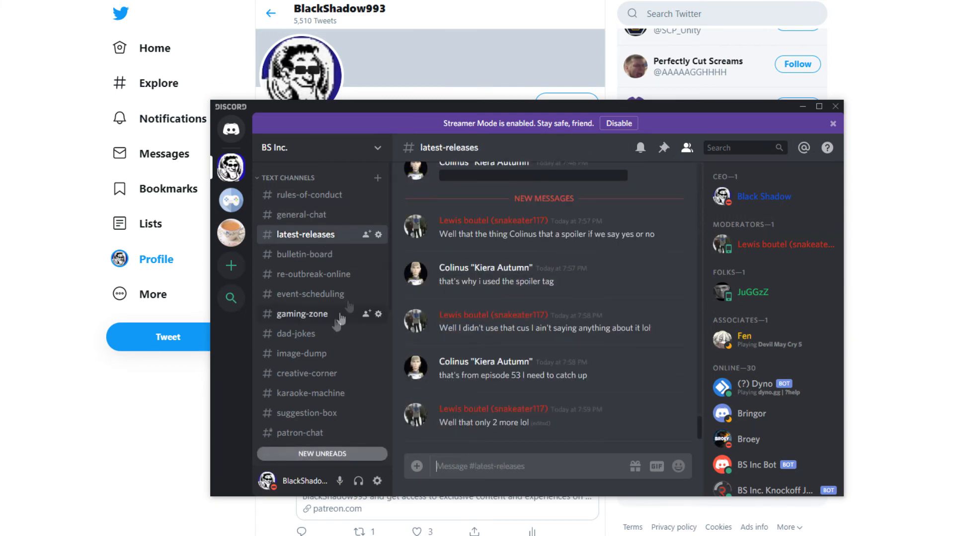
mouse_move(308, 333)
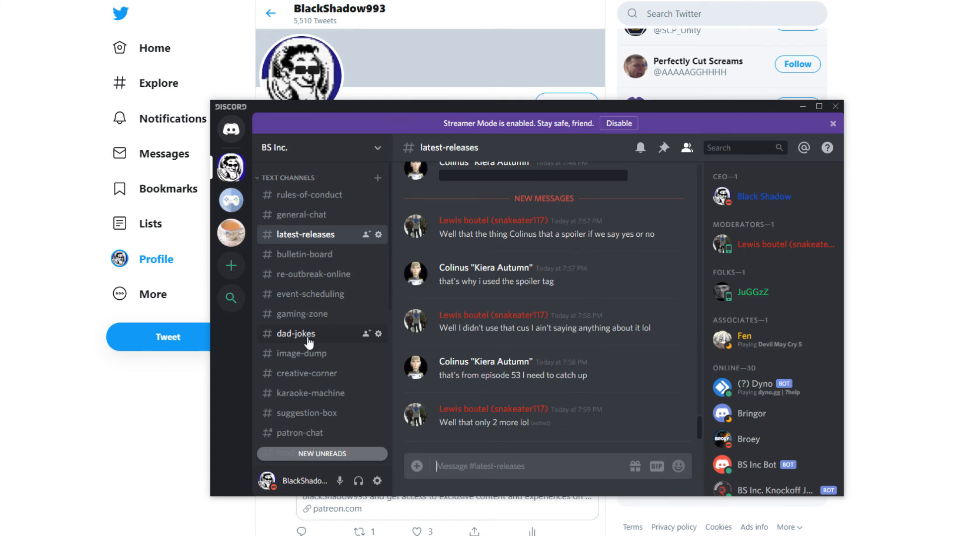
mouse_move(309, 342)
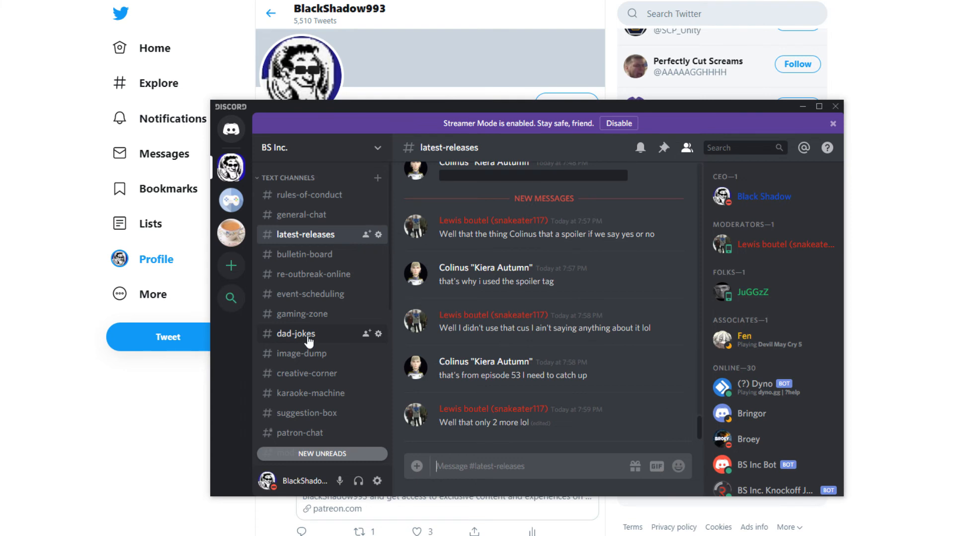
left_click(297, 333)
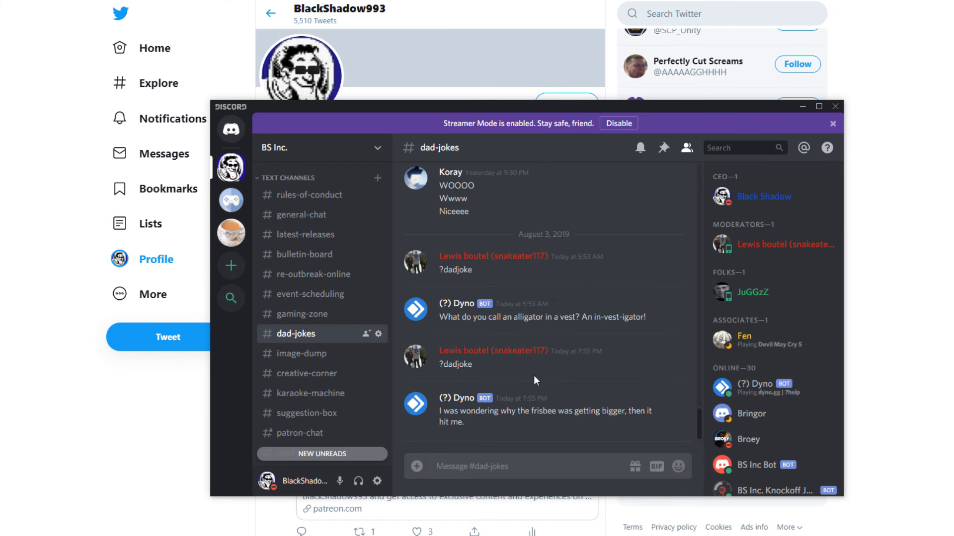
mouse_move(674, 377)
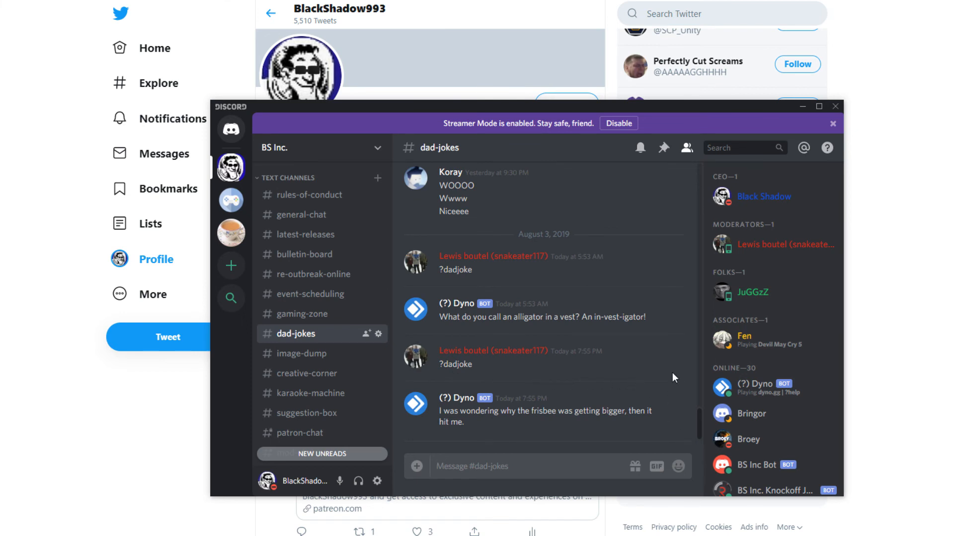
mouse_move(412, 415)
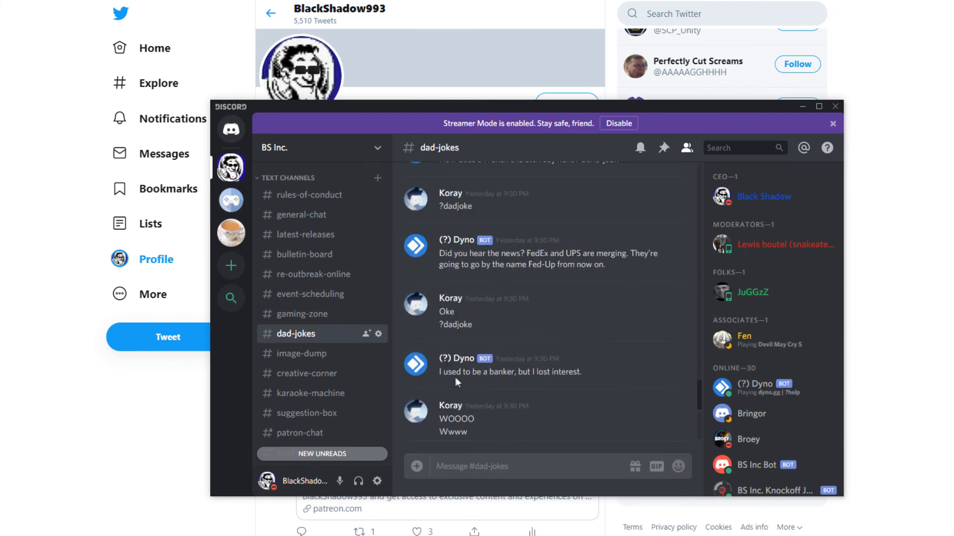
scroll("down", 3)
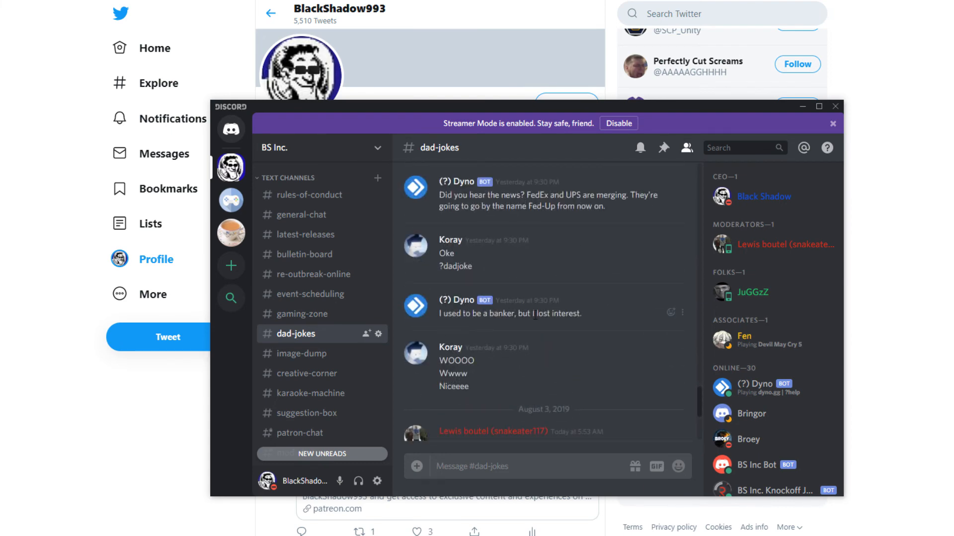
mouse_move(680, 379)
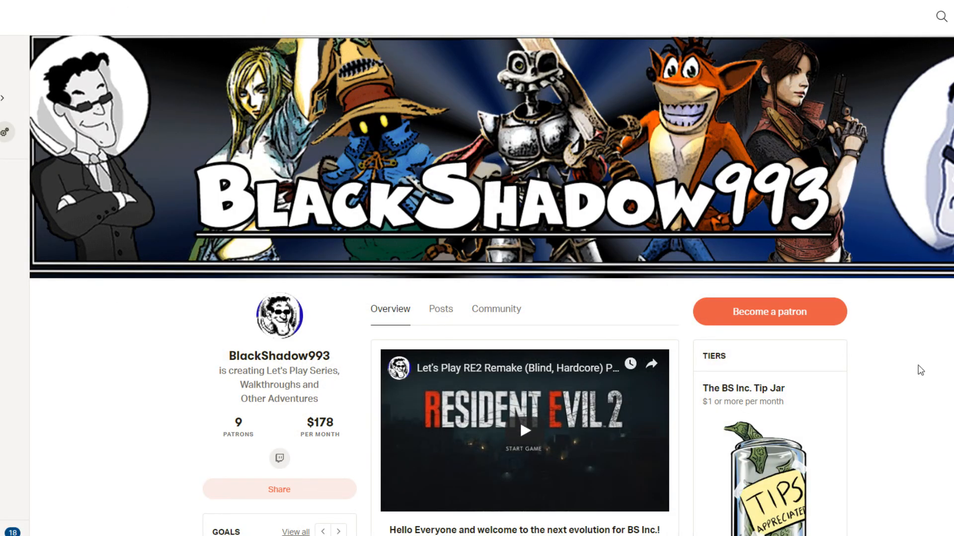
Step: Scroll the Patreon page past the overview, the $10 and $25 tiers, and posts
scroll("down", 3)
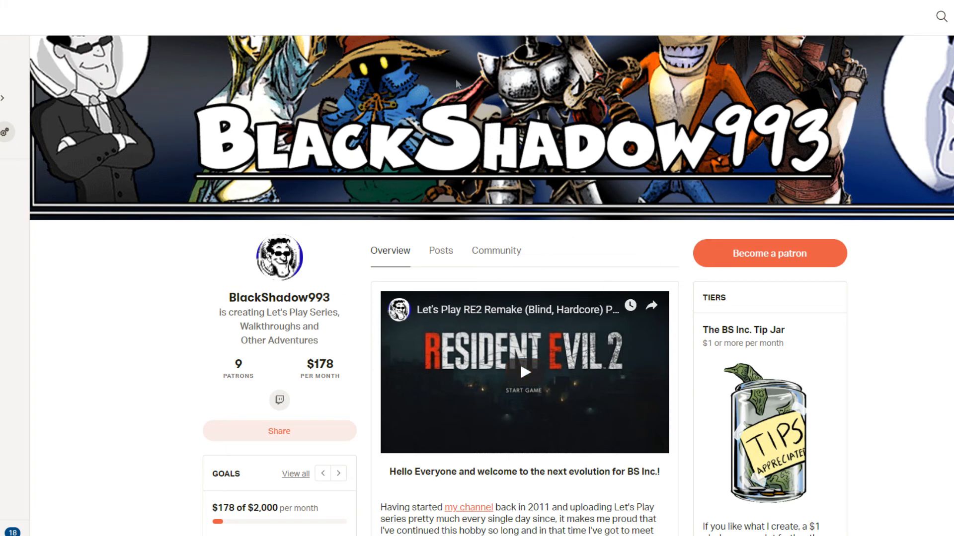
mouse_move(197, 389)
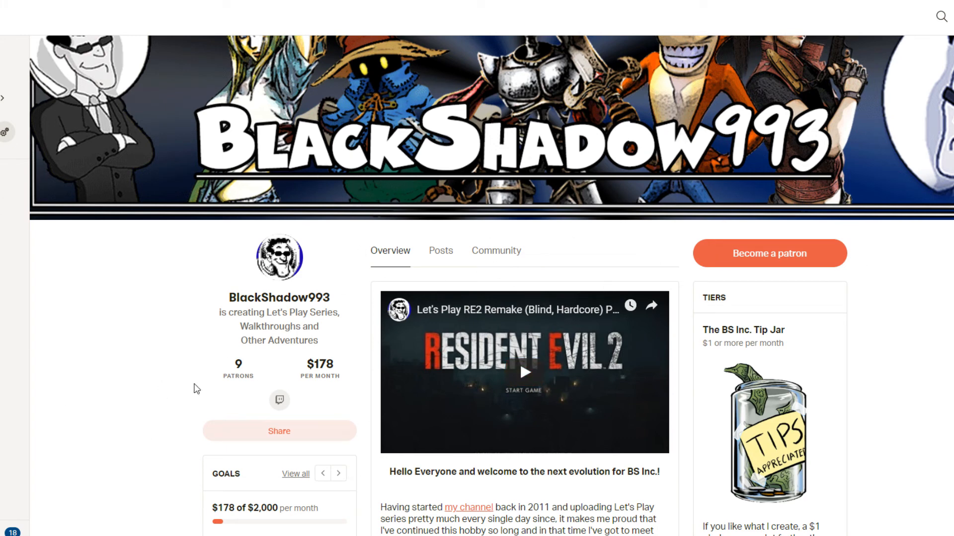
scroll("down", 3)
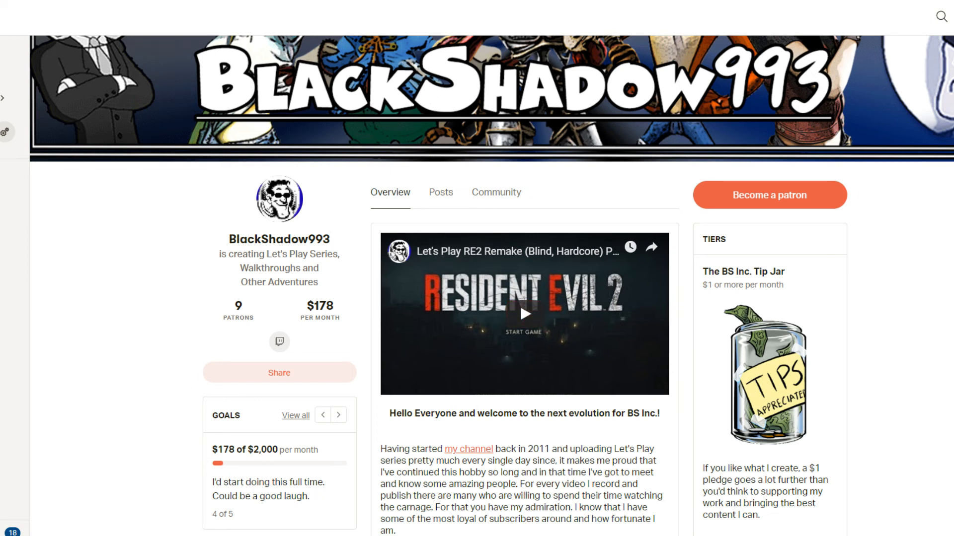
mouse_move(950, 241)
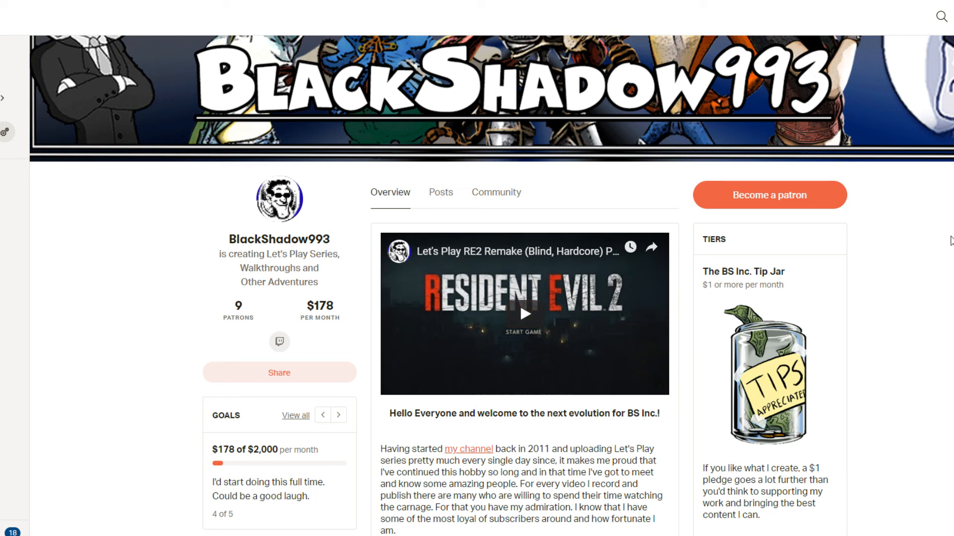
mouse_move(940, 243)
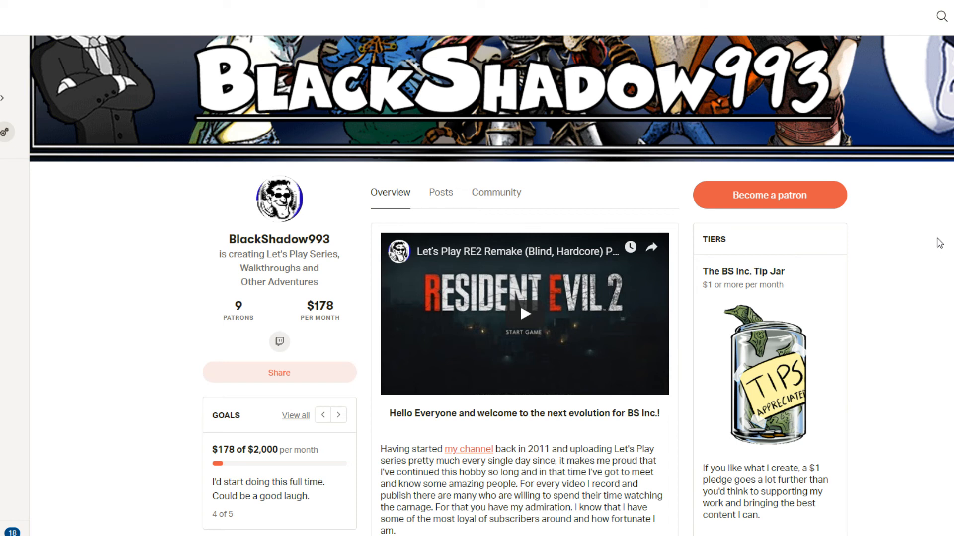
mouse_move(73, 327)
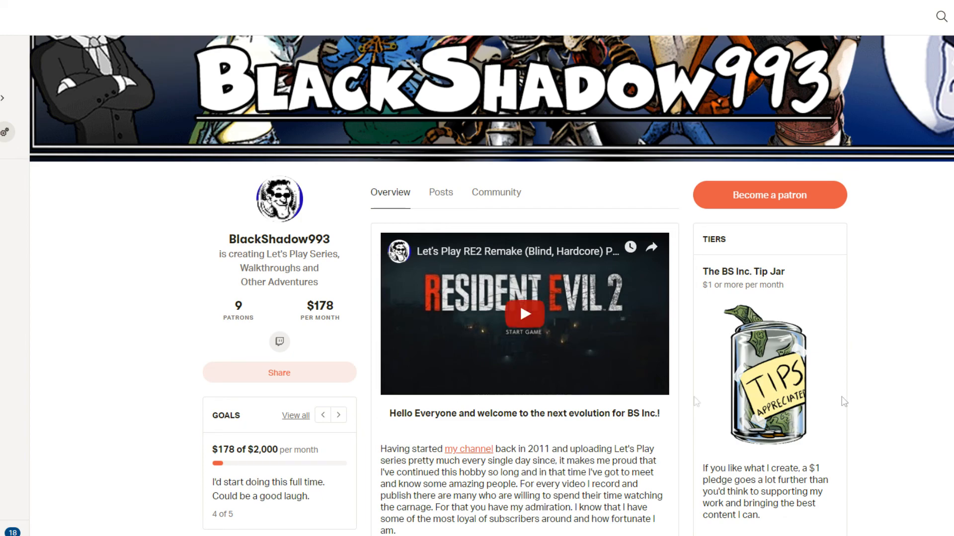
scroll("down", 3)
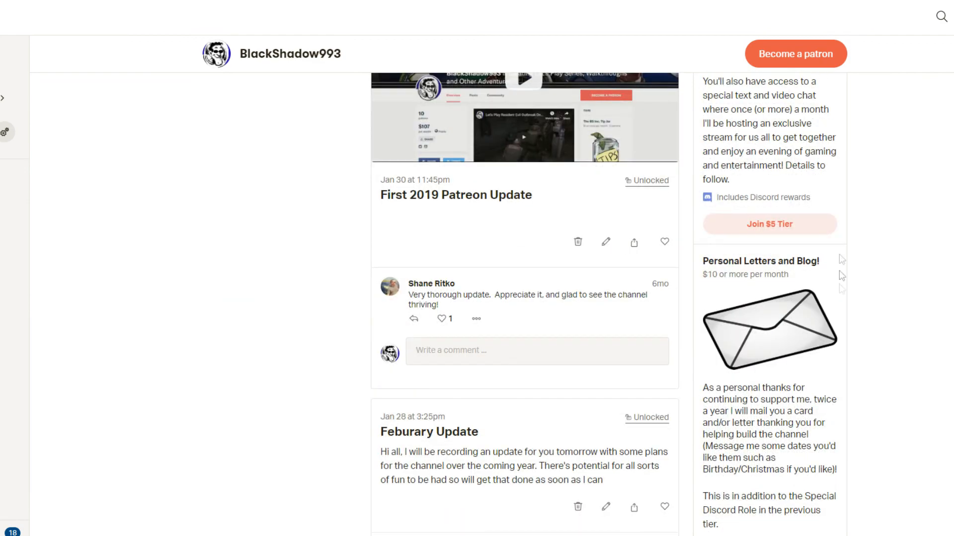
scroll("down", 3)
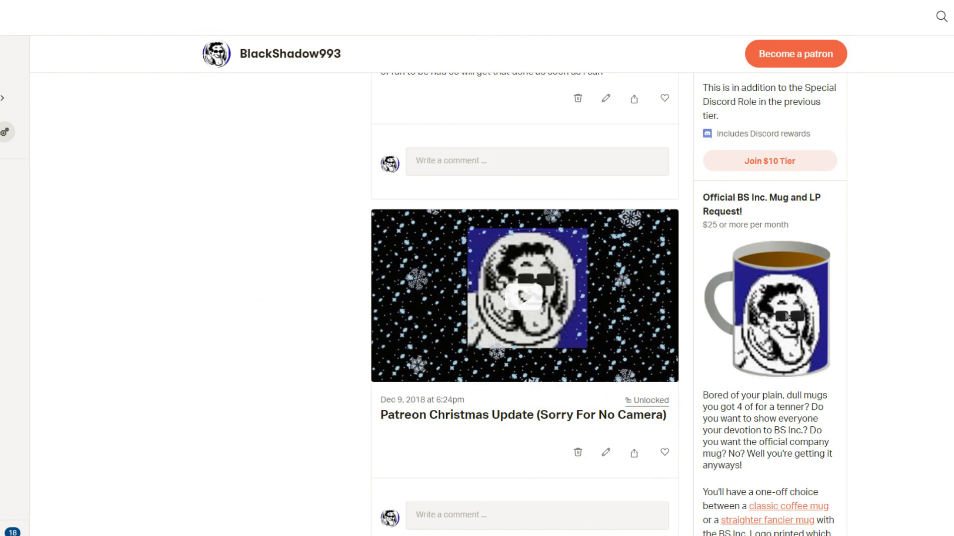
mouse_move(748, 214)
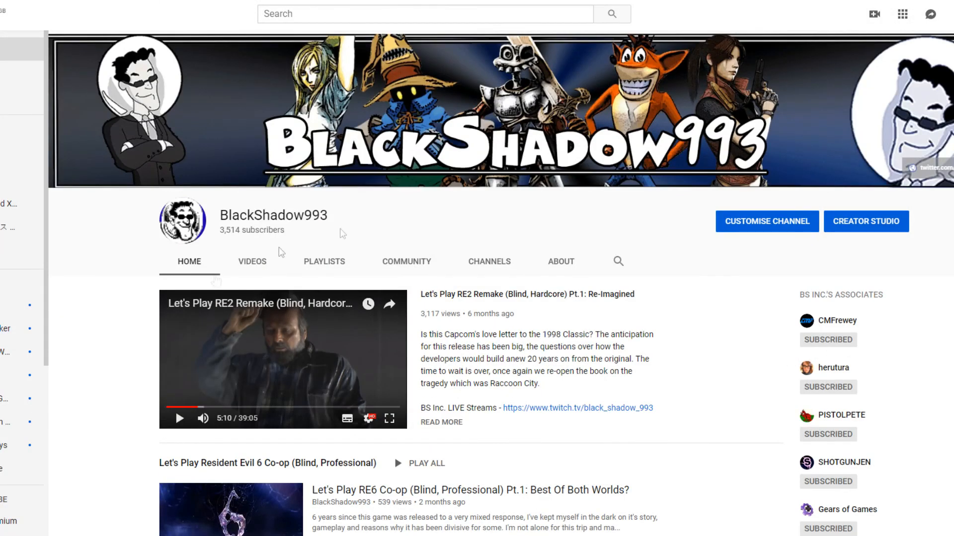
mouse_move(124, 246)
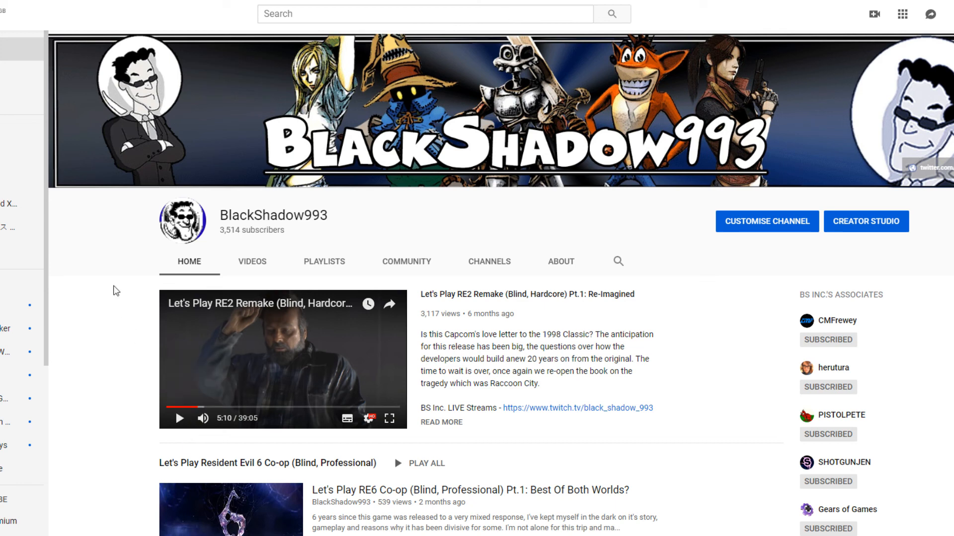
mouse_move(113, 295)
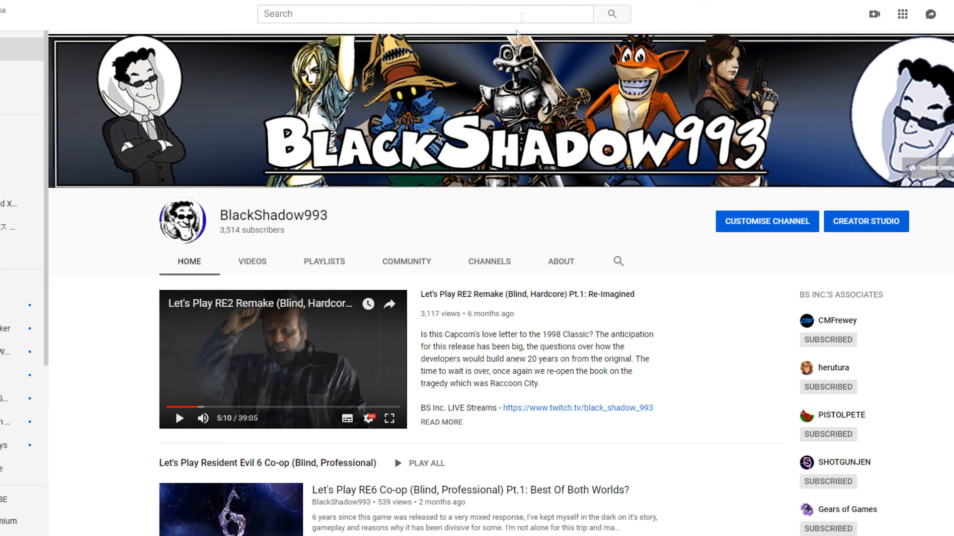
mouse_move(528, 92)
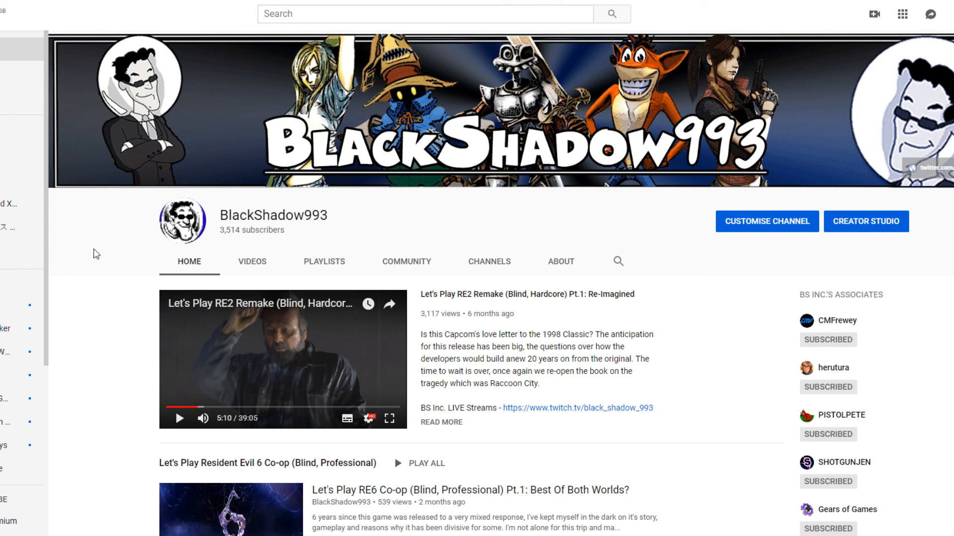
mouse_move(94, 254)
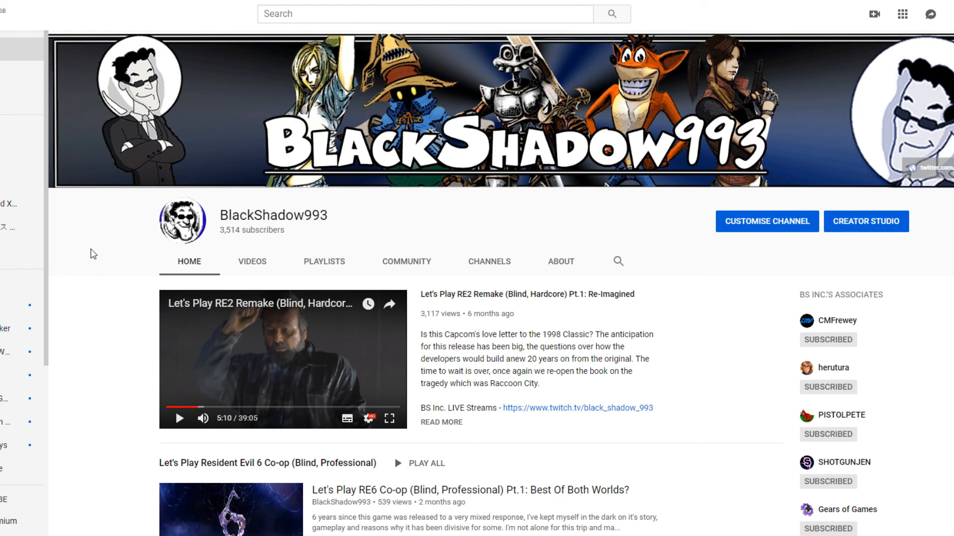
mouse_move(112, 268)
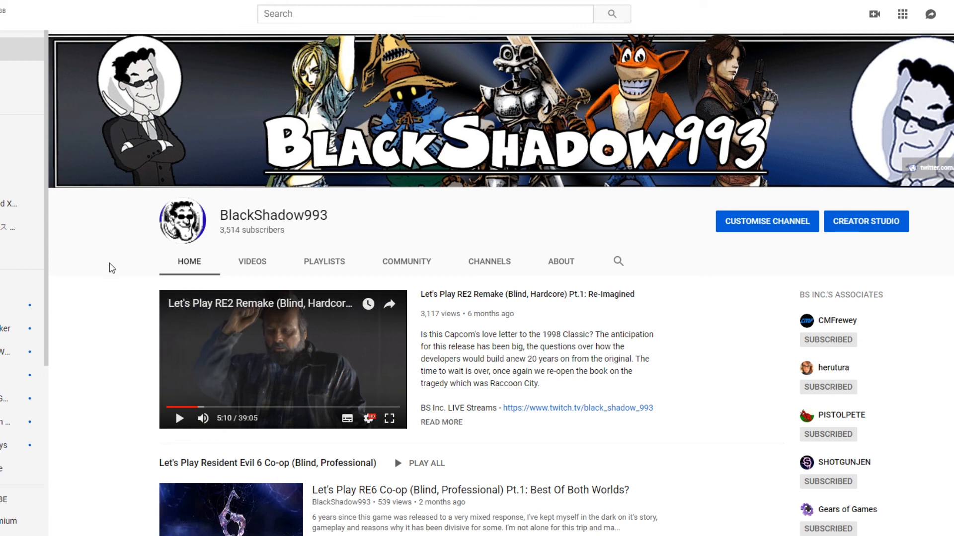
Step: Scroll down the BlackShadow993 channel home to the Resident Evil 6 Co-op section
scroll("down", 3)
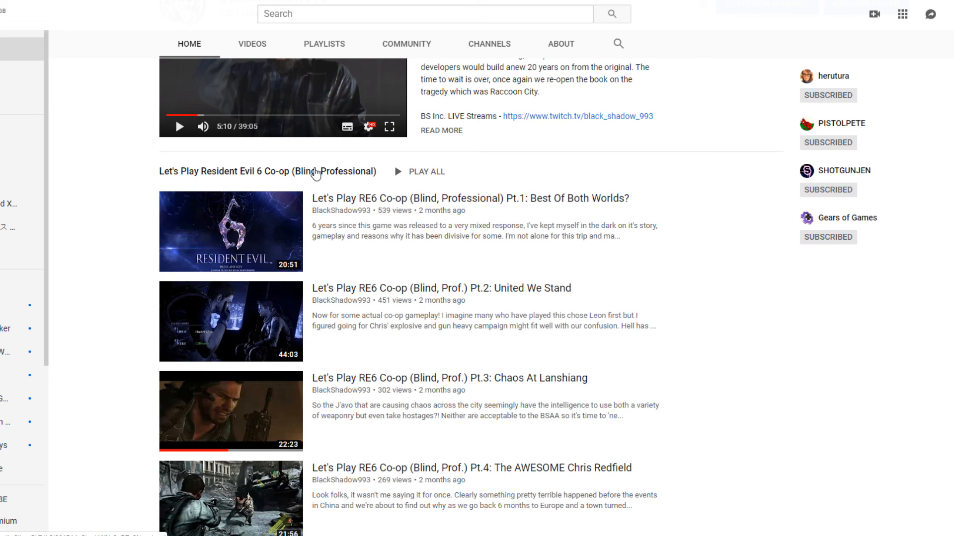
mouse_move(271, 181)
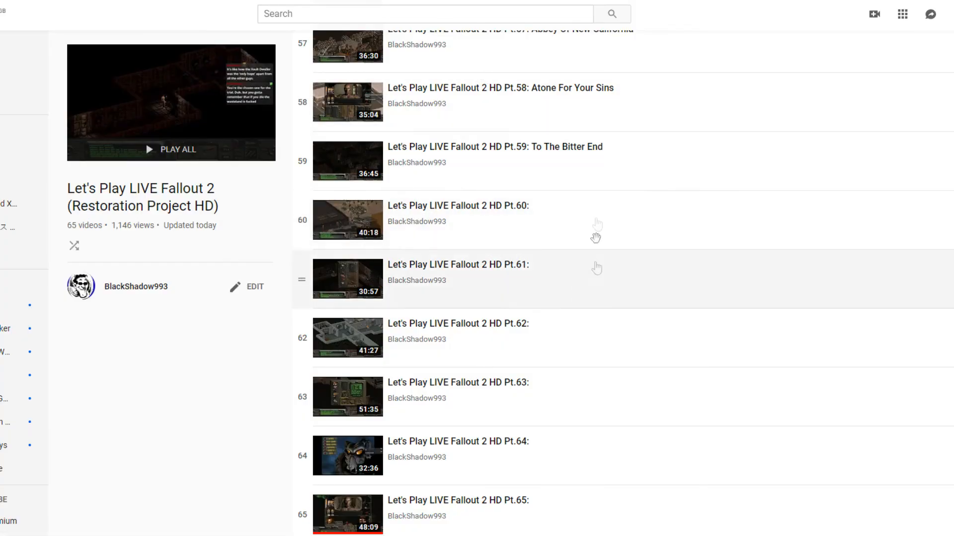
mouse_move(584, 266)
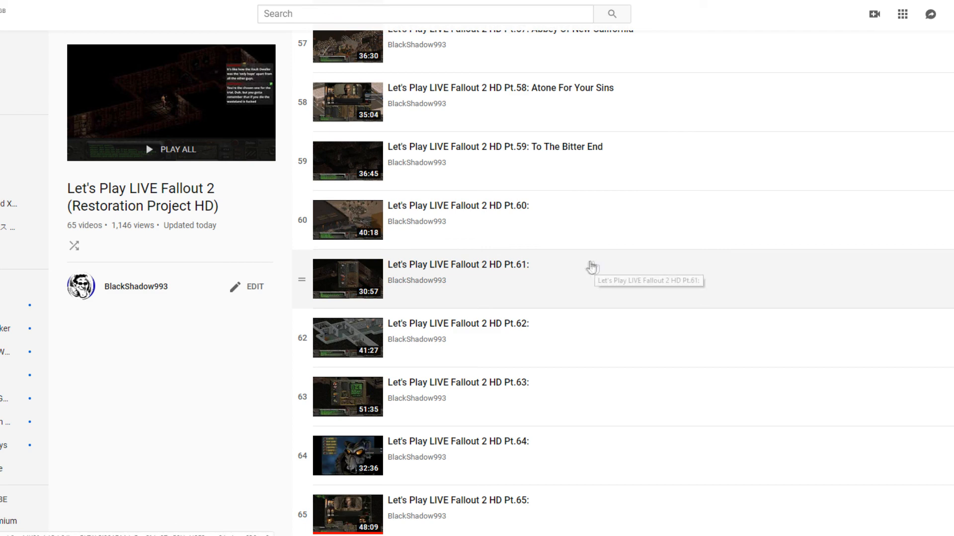